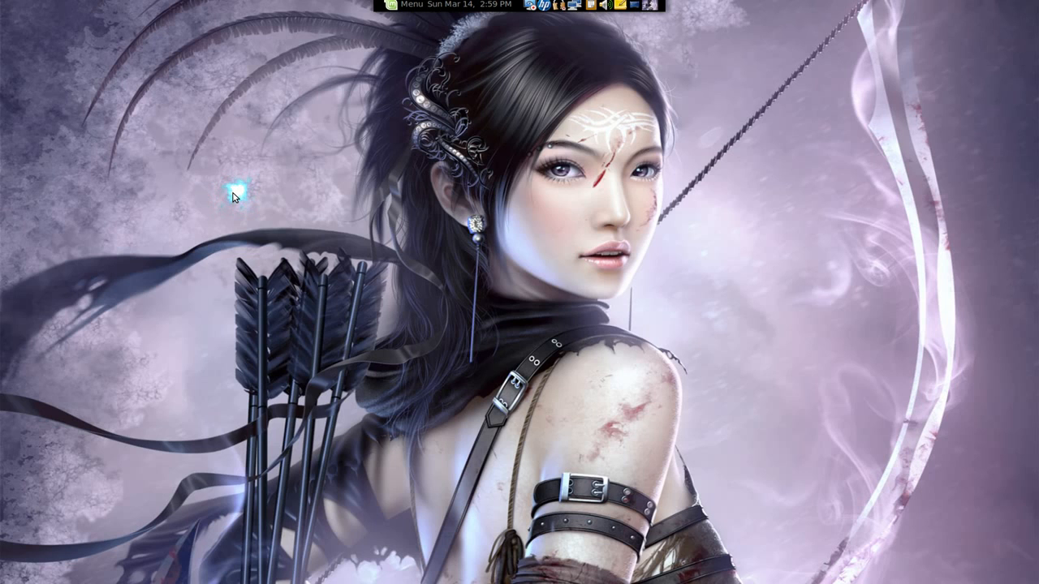
Glance at the scheduled tasks list, then switch to the File Browser
{"action": "left_click", "coordinate": [16, 382]}
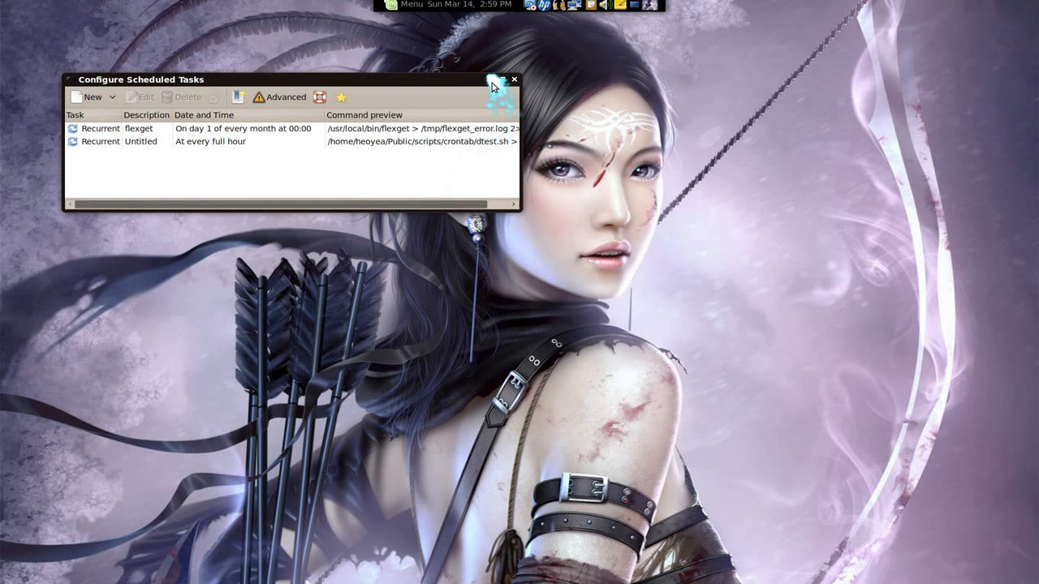
{"action": "left_click", "coordinate": [513, 78]}
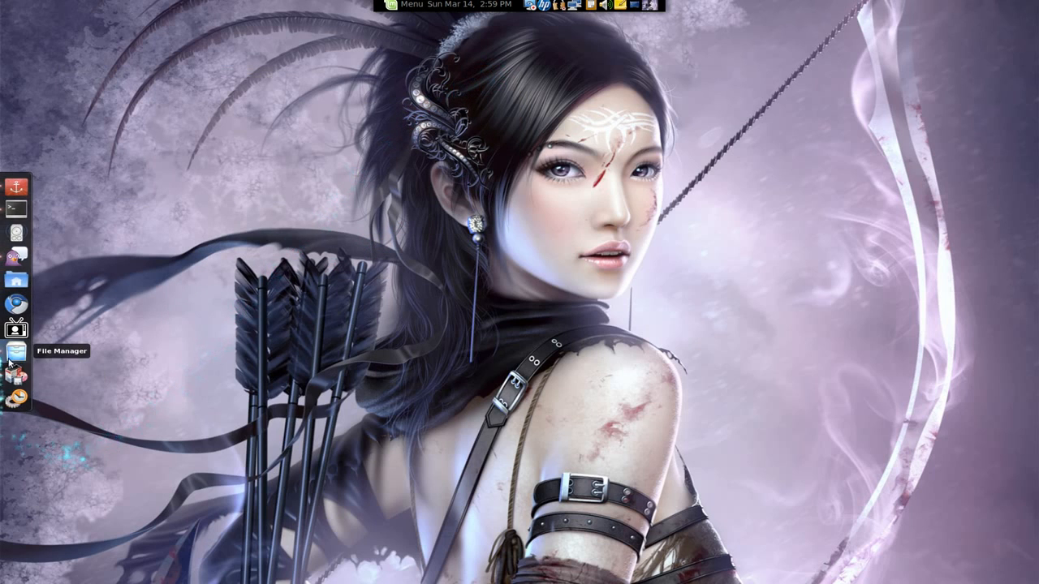
{"action": "left_click", "coordinate": [14, 350]}
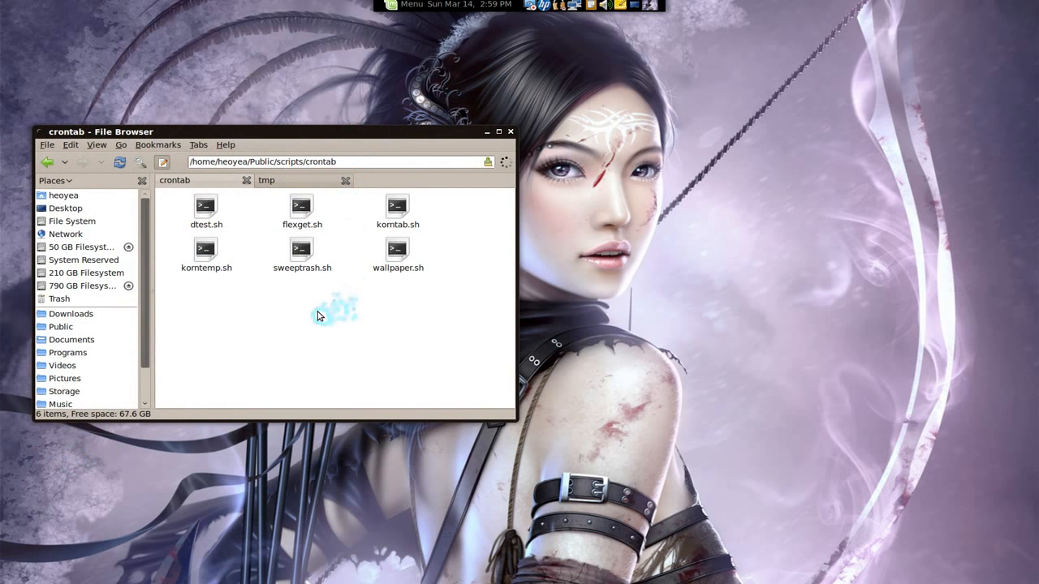
Inspect the context menus of the crontab folder background and of dtest.sh
{"action": "right_click", "coordinate": [333, 312]}
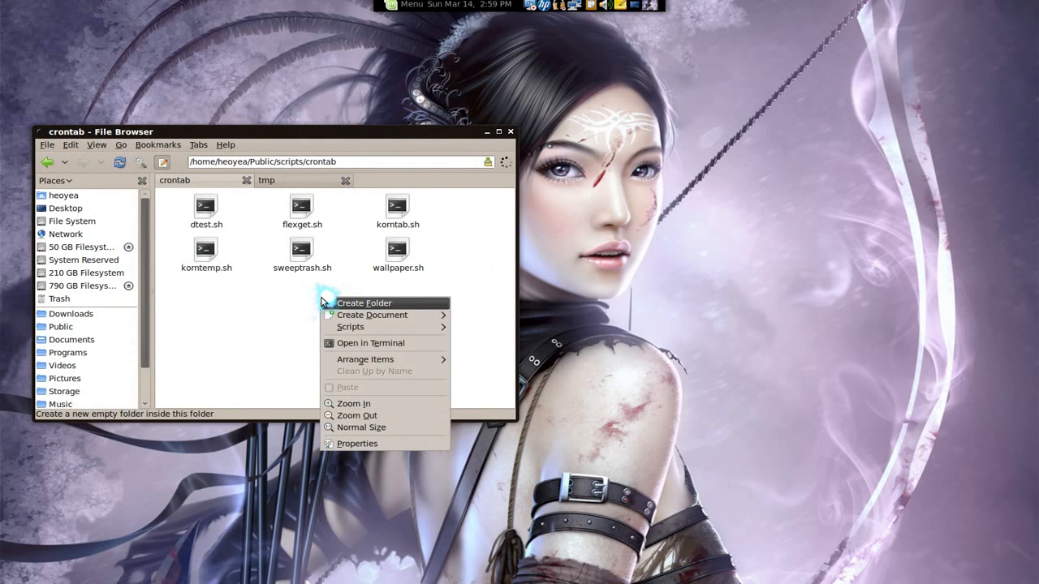
{"action": "mouse_move", "coordinate": [373, 315]}
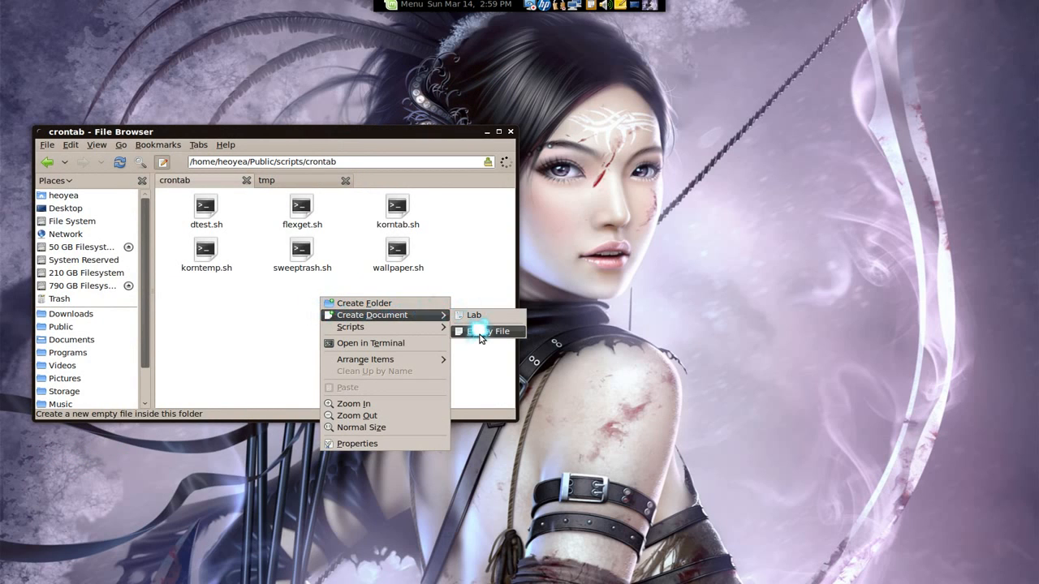
{"action": "left_click", "coordinate": [491, 331]}
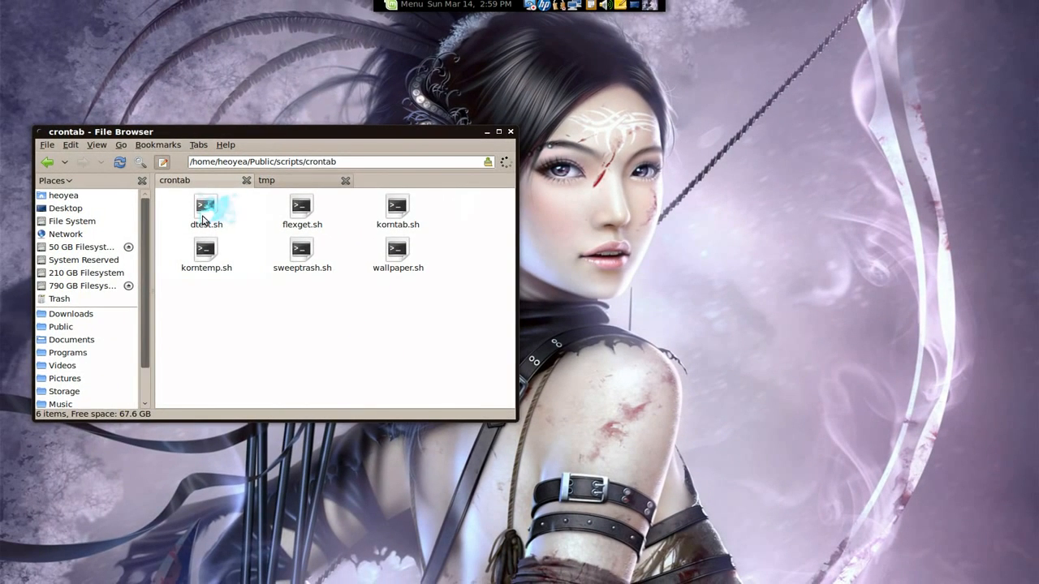
{"action": "right_click", "coordinate": [205, 211]}
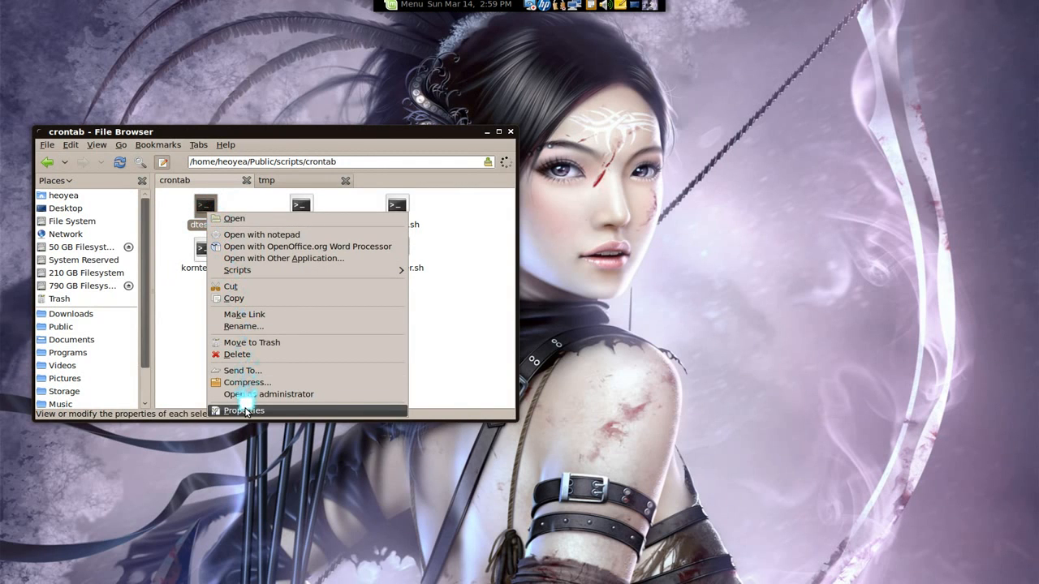
{"action": "left_click", "coordinate": [244, 410]}
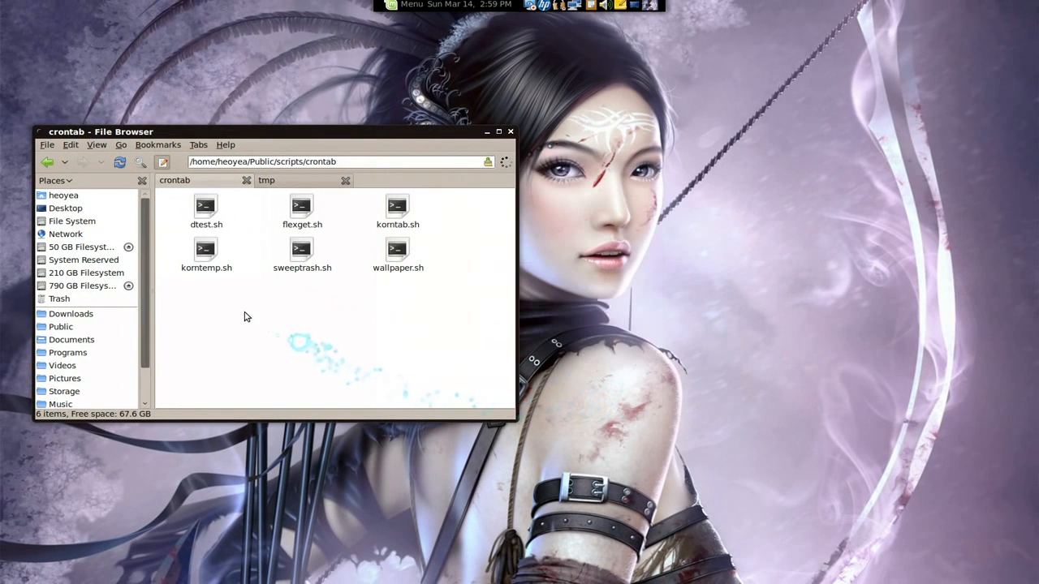
Display dtest.sh in gedit rather than running it
{"action": "double_click", "coordinate": [206, 208]}
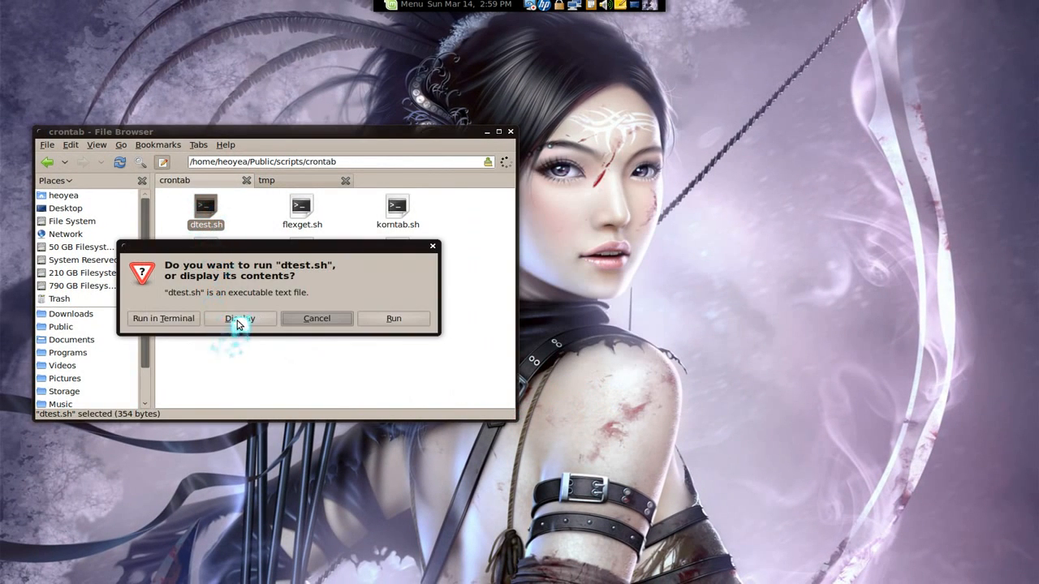
{"action": "left_click", "coordinate": [240, 318]}
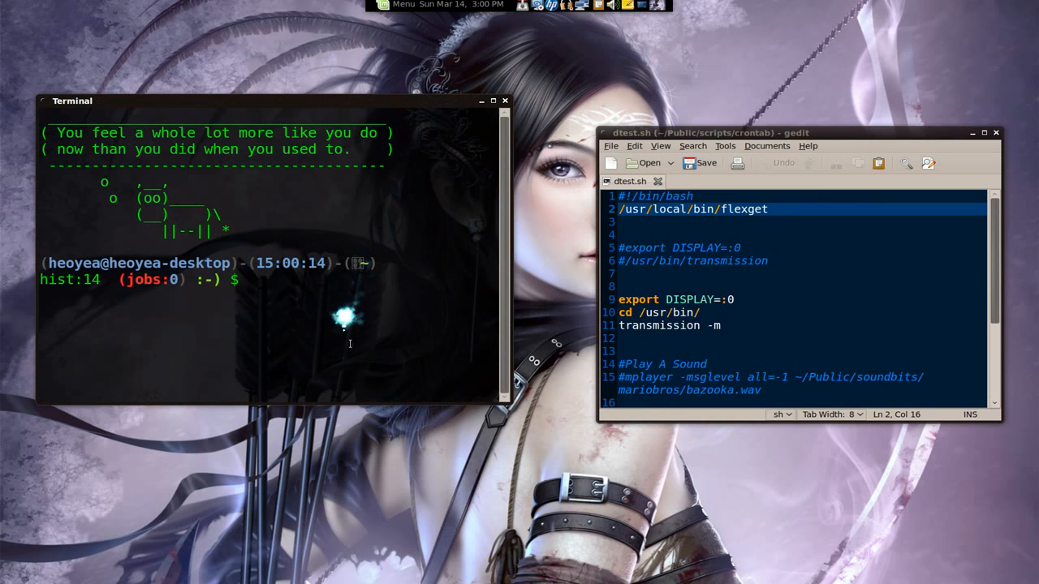
Run whereis flexget and whereis transmission to locate both binaries
{"action": "type", "text": "gl"}
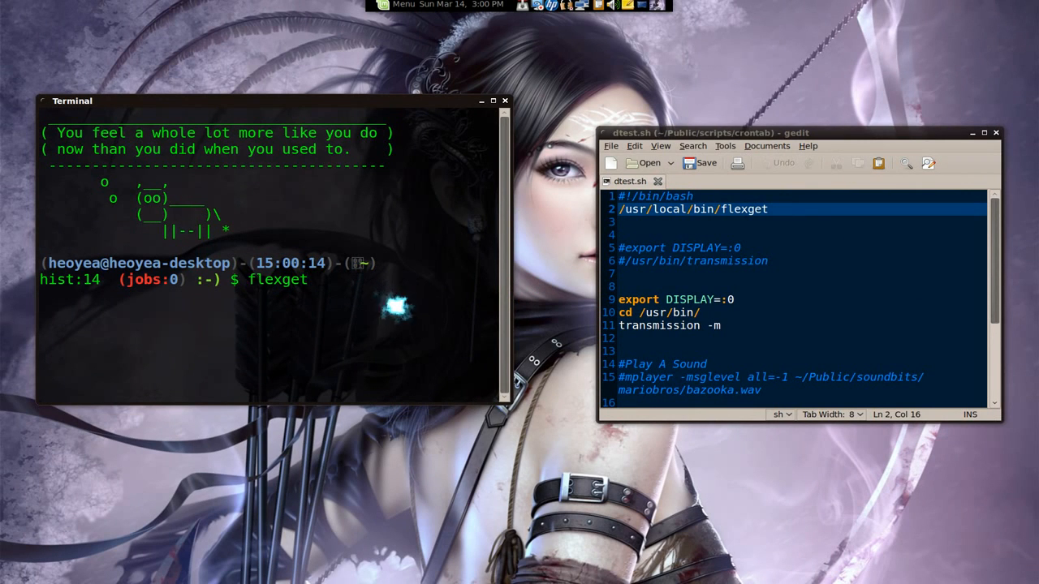
{"action": "type", "text": "whereis"}
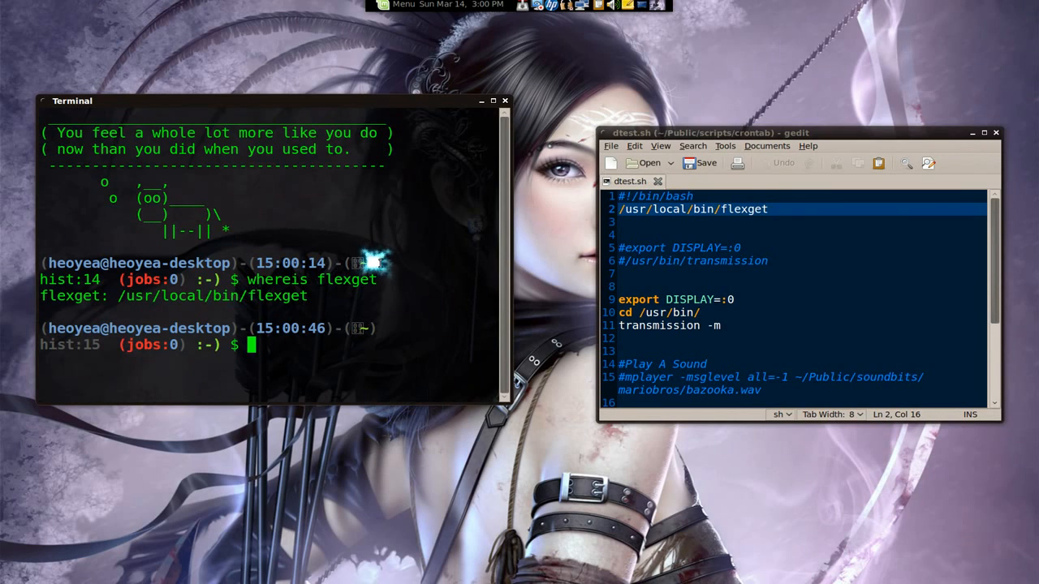
{"action": "type", "text": "whereis"}
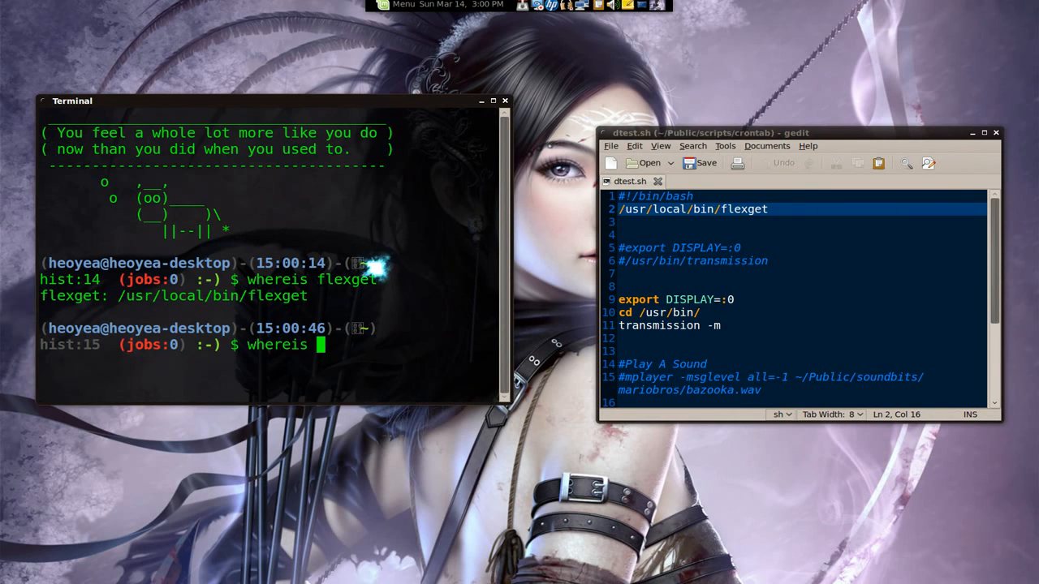
{"action": "type", "text": "transmission"}
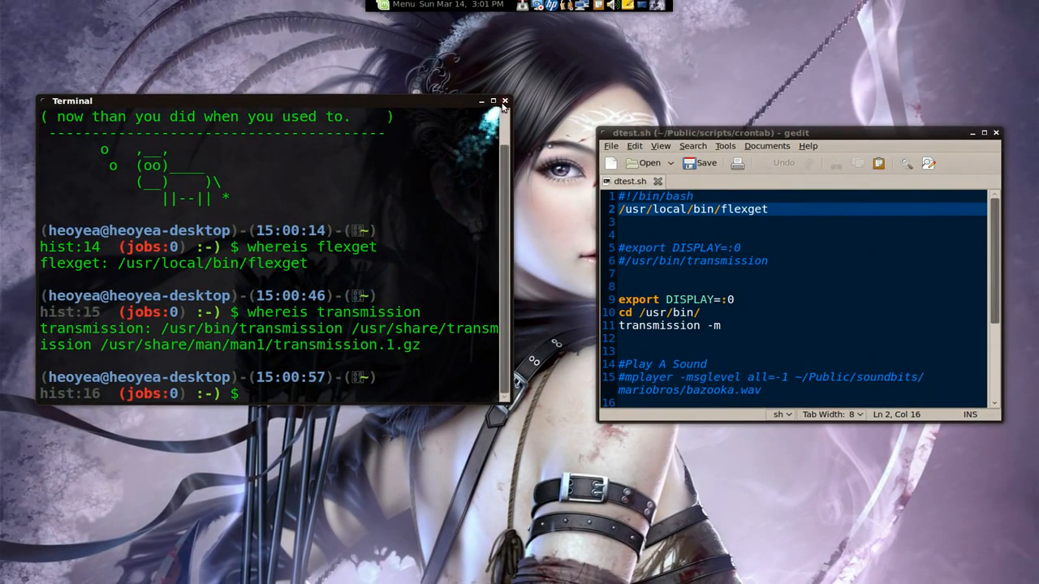
Return to gedit and scroll through dtest.sh to review its flexget and transmission lines
{"action": "left_click", "coordinate": [504, 100]}
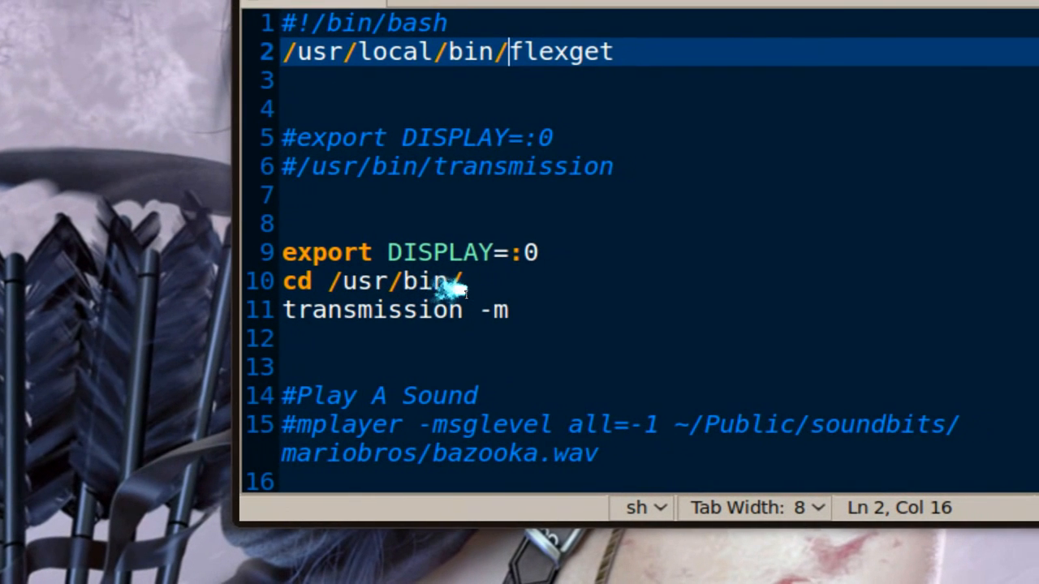
{"action": "scroll", "scroll_direction": "down", "scroll_amount": 3}
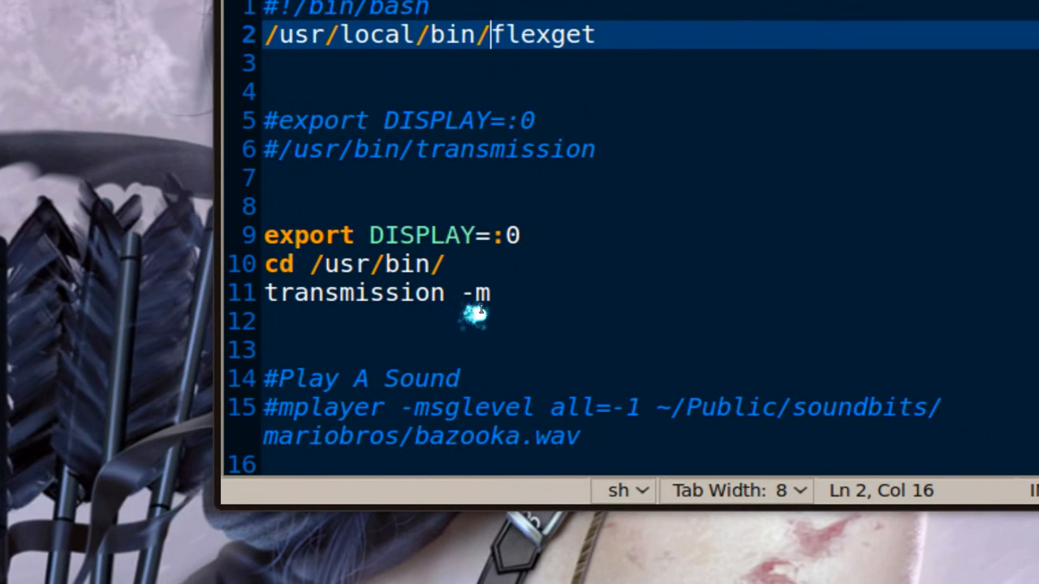
{"action": "mouse_move", "coordinate": [484, 309]}
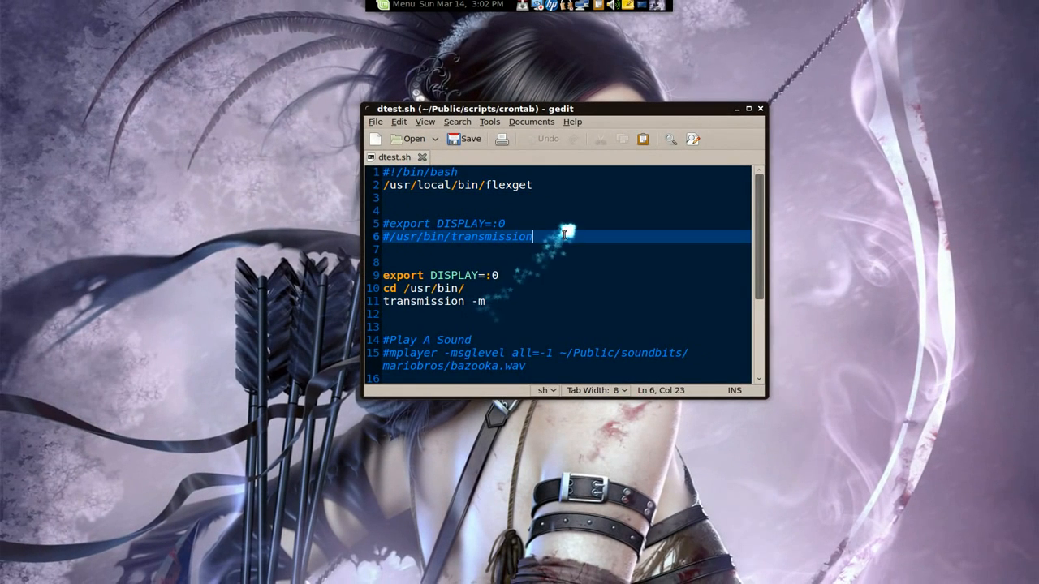
Add the -m option to the transmission line, save dtest.sh and close gedit
{"action": "type", "text": "-m"}
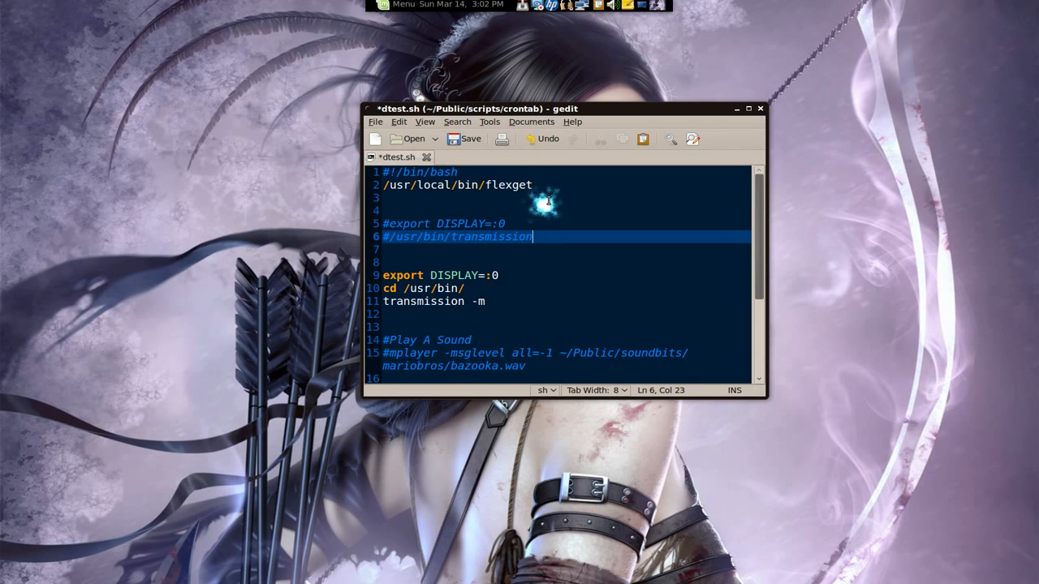
{"action": "mouse_move", "coordinate": [523, 6]}
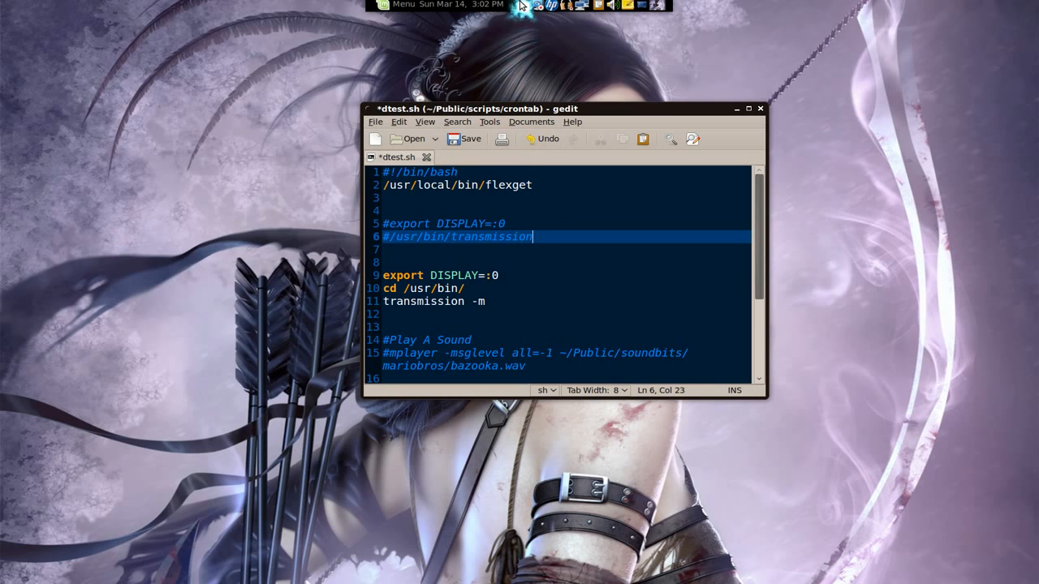
{"action": "mouse_move", "coordinate": [541, 100]}
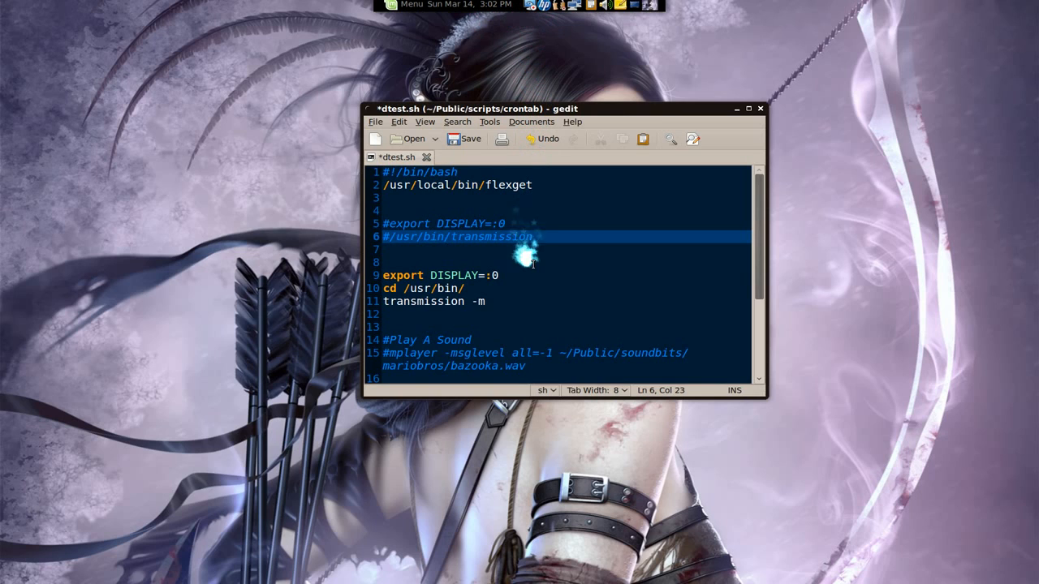
{"action": "left_click", "coordinate": [464, 138]}
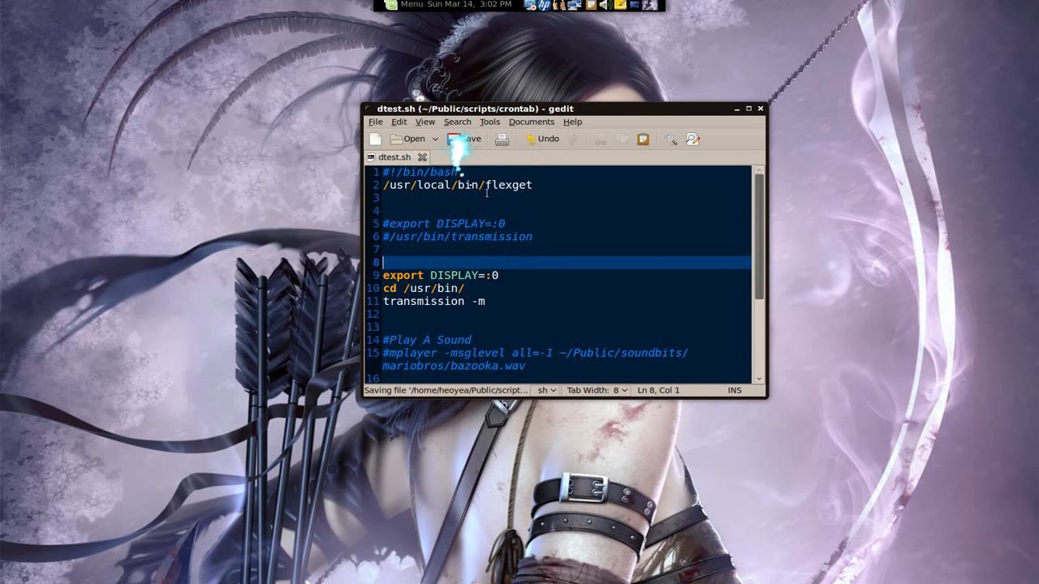
{"action": "mouse_move", "coordinate": [760, 111]}
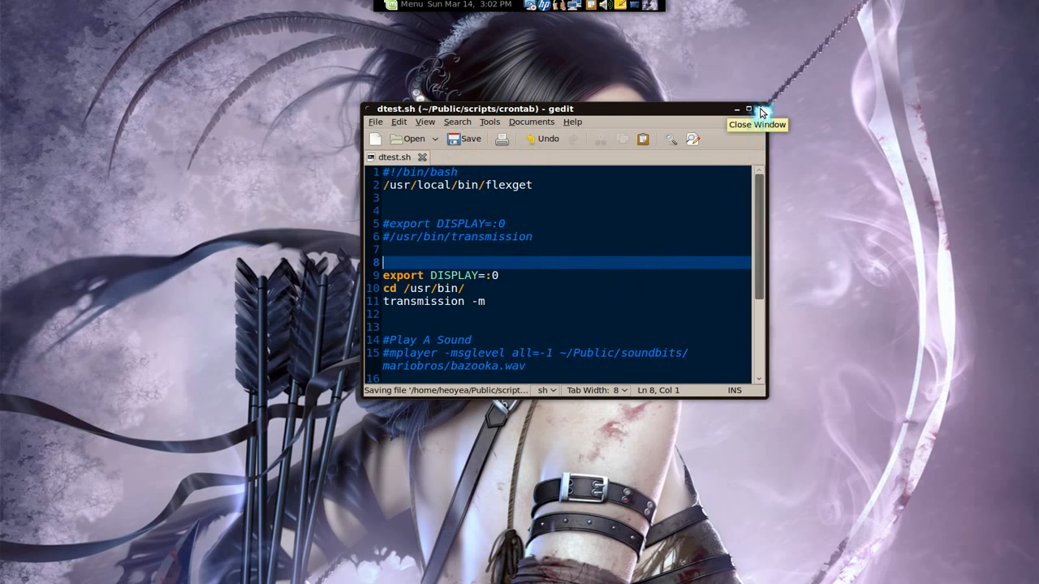
{"action": "left_click", "coordinate": [761, 108]}
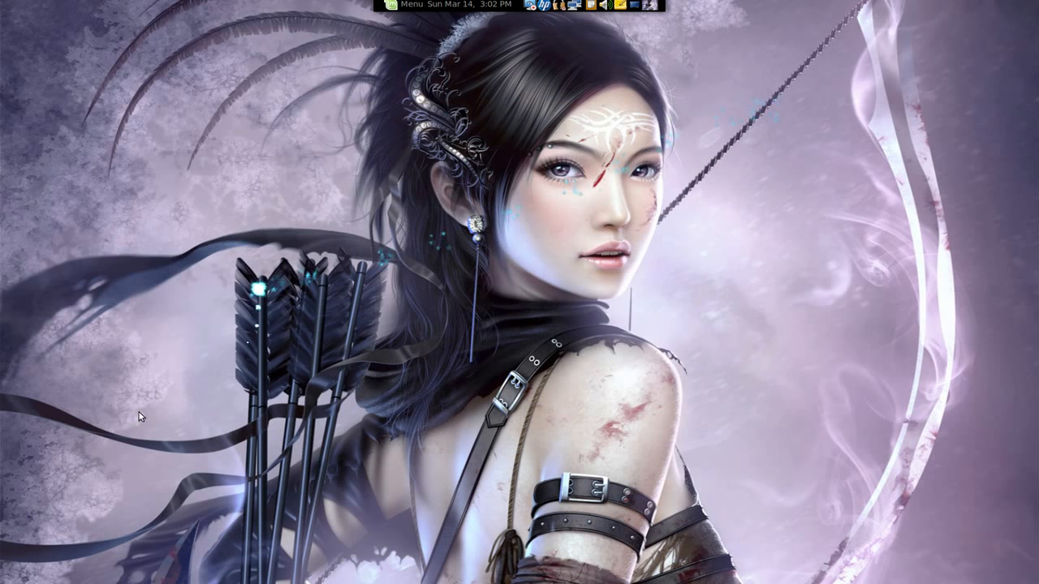
In GNOME Schedule, start a new recurring task for dtest.sh logging to /tmp/dtest_error.log
{"action": "left_click", "coordinate": [17, 397]}
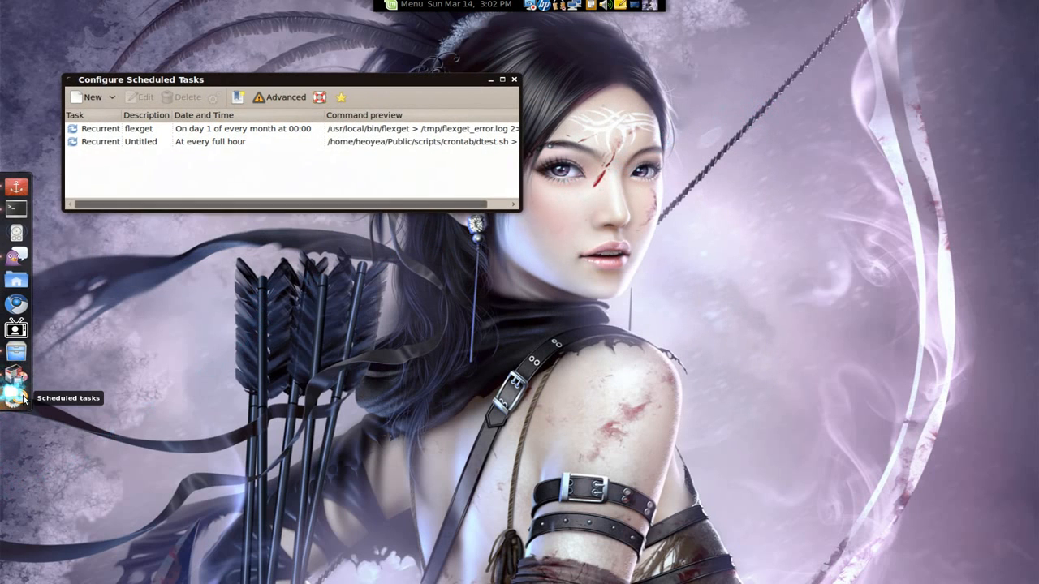
{"action": "left_click_drag", "start_coordinate": [138, 80], "coordinate": [252, 139]}
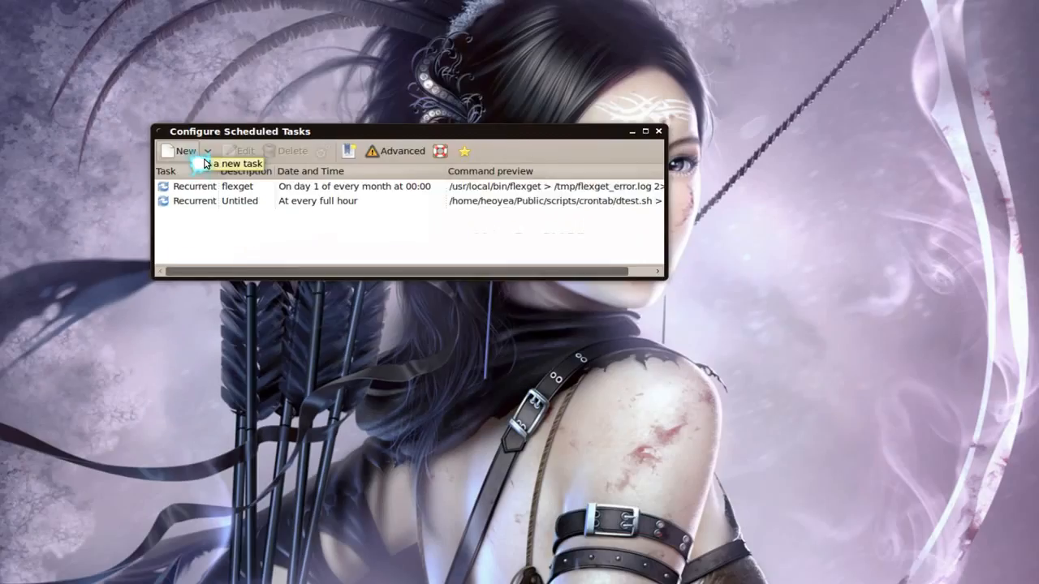
{"action": "left_click", "coordinate": [185, 151]}
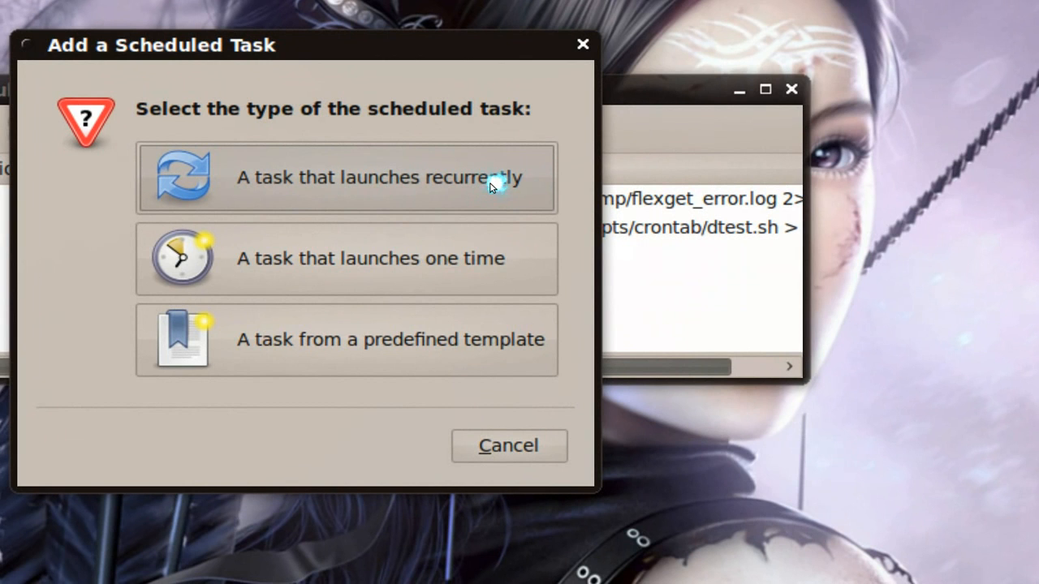
{"action": "left_click", "coordinate": [347, 177]}
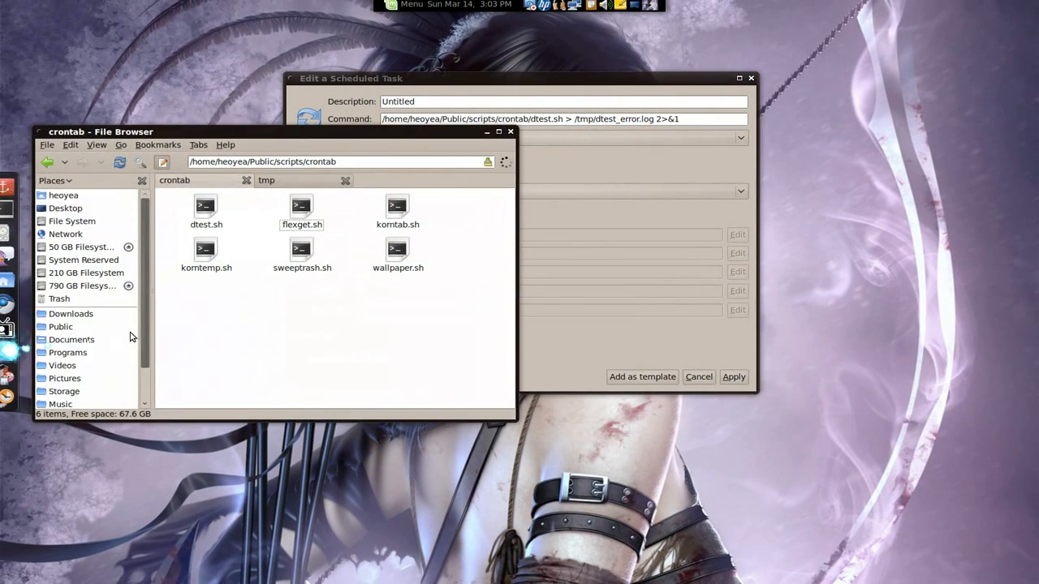
Read /tmp/dtest_error.log from the File Browser, then return to the task editor
{"action": "left_click", "coordinate": [267, 178]}
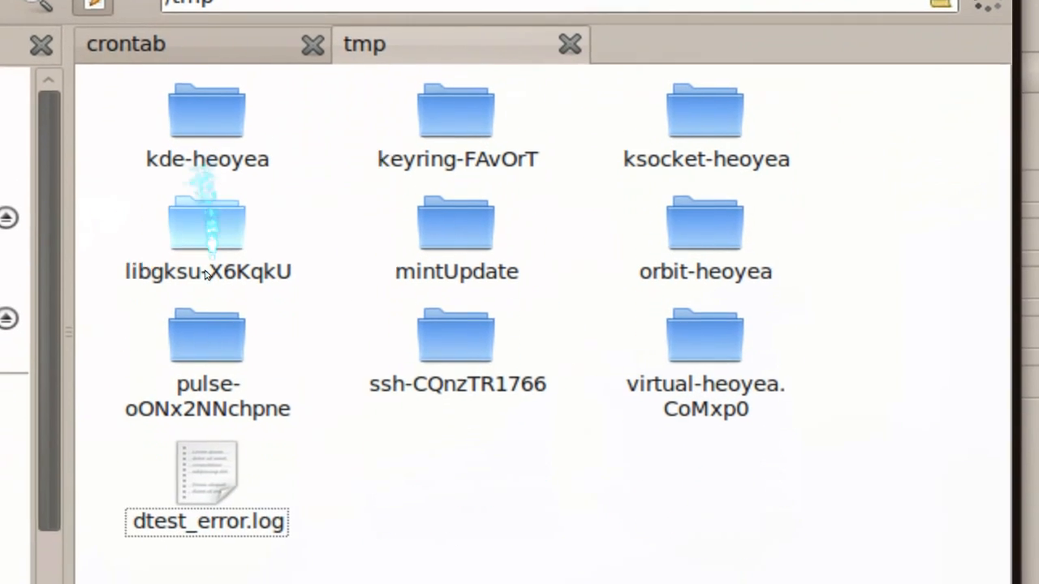
{"action": "left_click", "coordinate": [208, 474]}
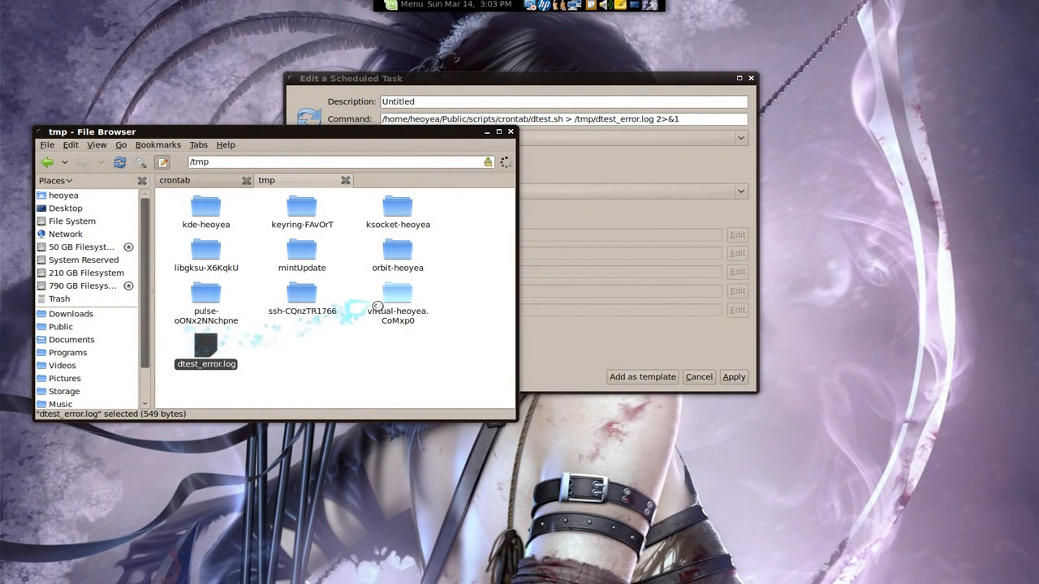
{"action": "double_click", "coordinate": [204, 344]}
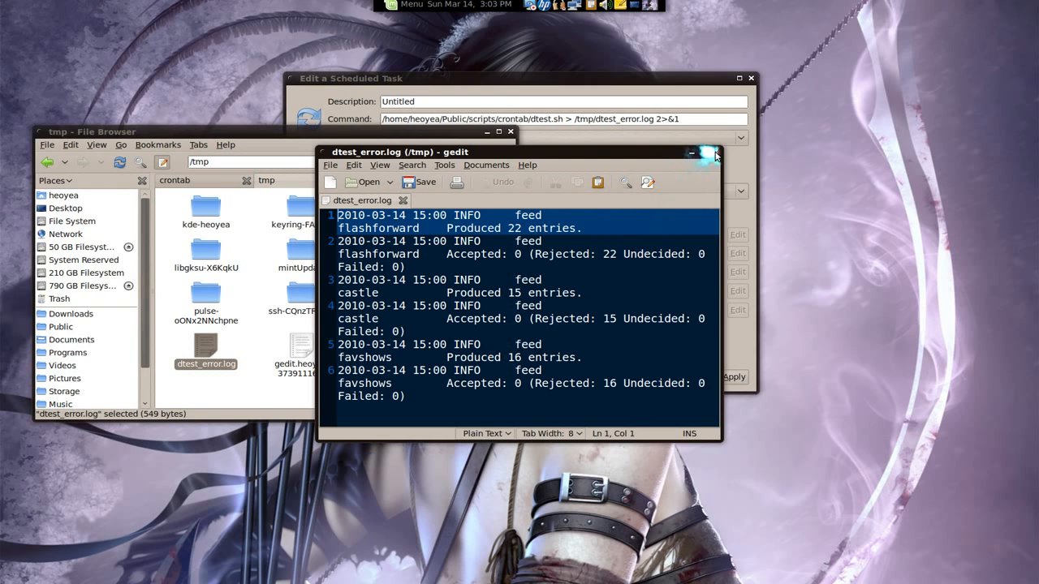
{"action": "left_click", "coordinate": [714, 153]}
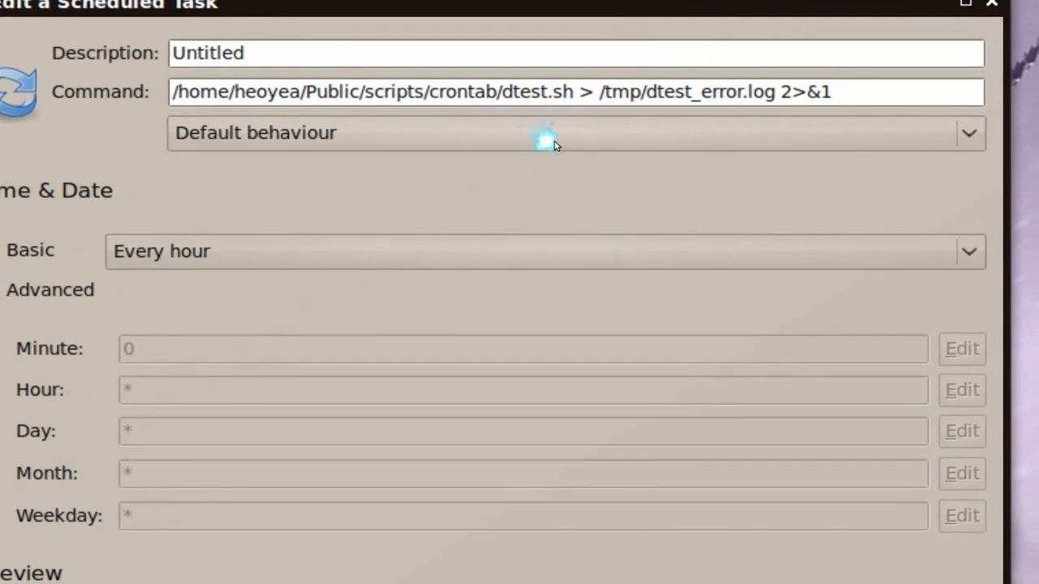
Keep Default output behaviour and switch the Time & Date section to Advanced
{"action": "left_click", "coordinate": [555, 133]}
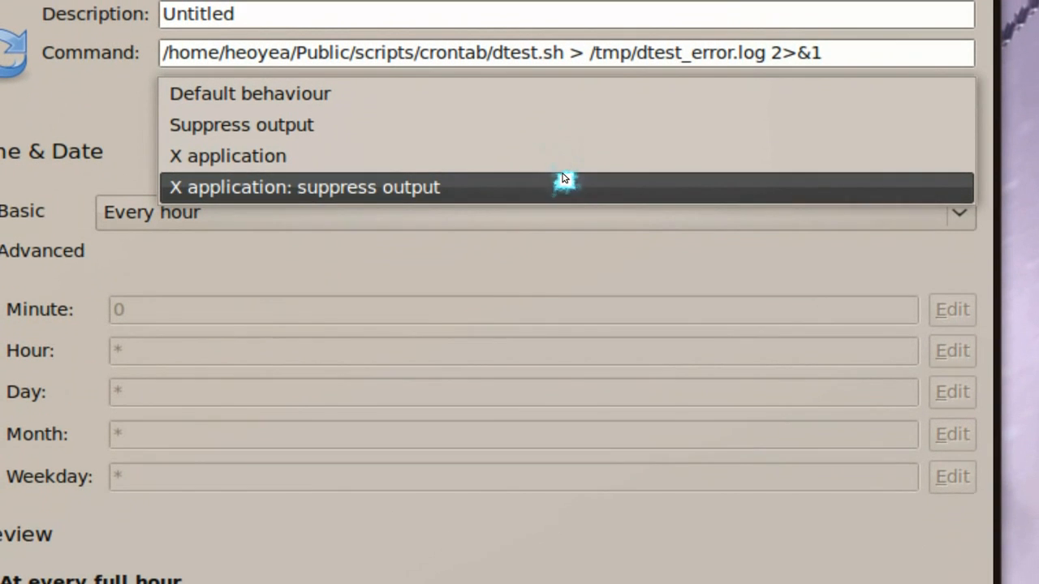
{"action": "left_click", "coordinate": [250, 93]}
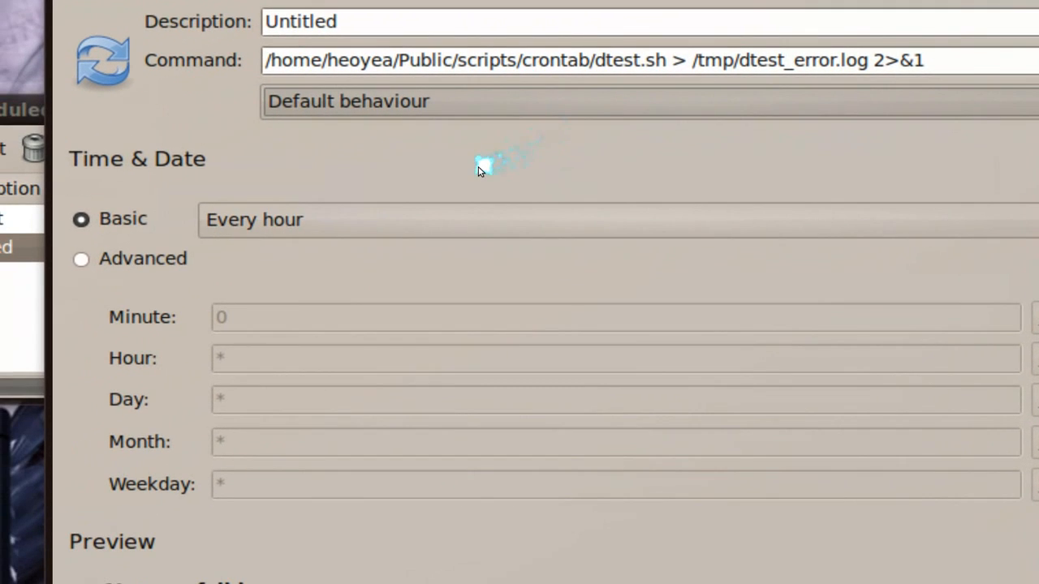
{"action": "mouse_move", "coordinate": [479, 165]}
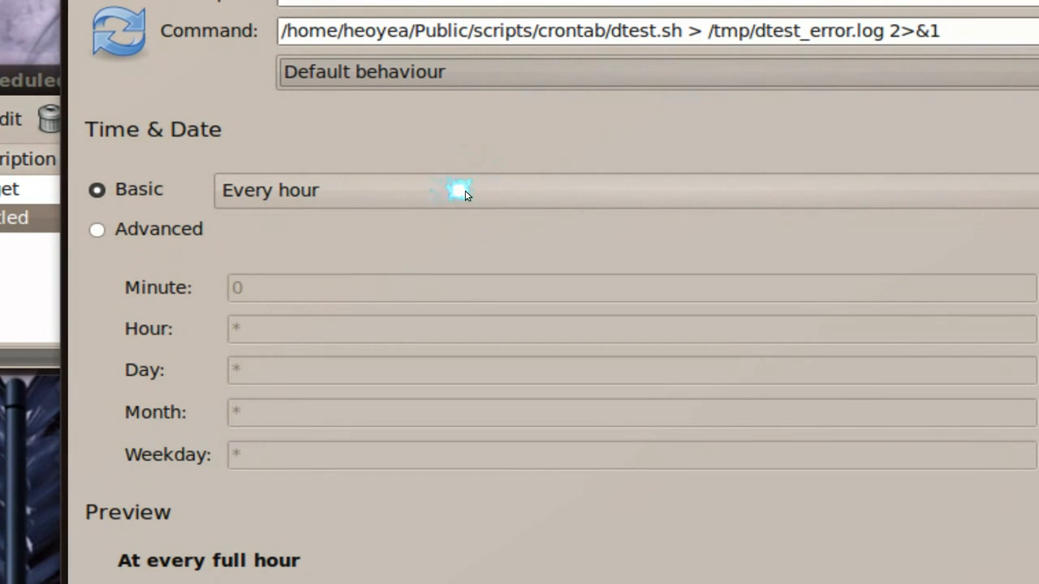
{"action": "left_click", "coordinate": [462, 190]}
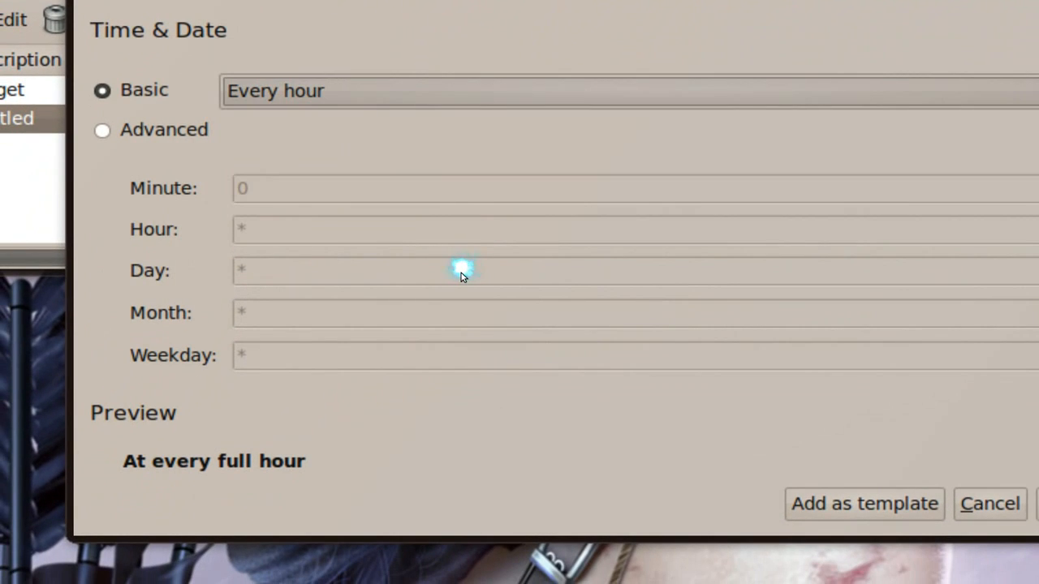
{"action": "left_click", "coordinate": [102, 129]}
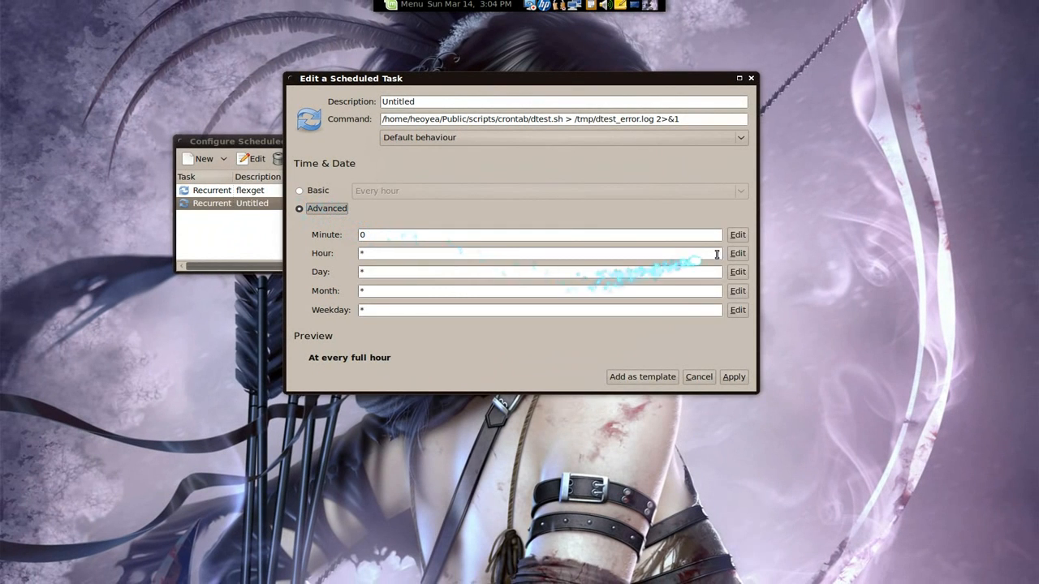
Set Hour to the 0-23 range, then revert to the Basic every-hour schedule
{"action": "left_click", "coordinate": [737, 253]}
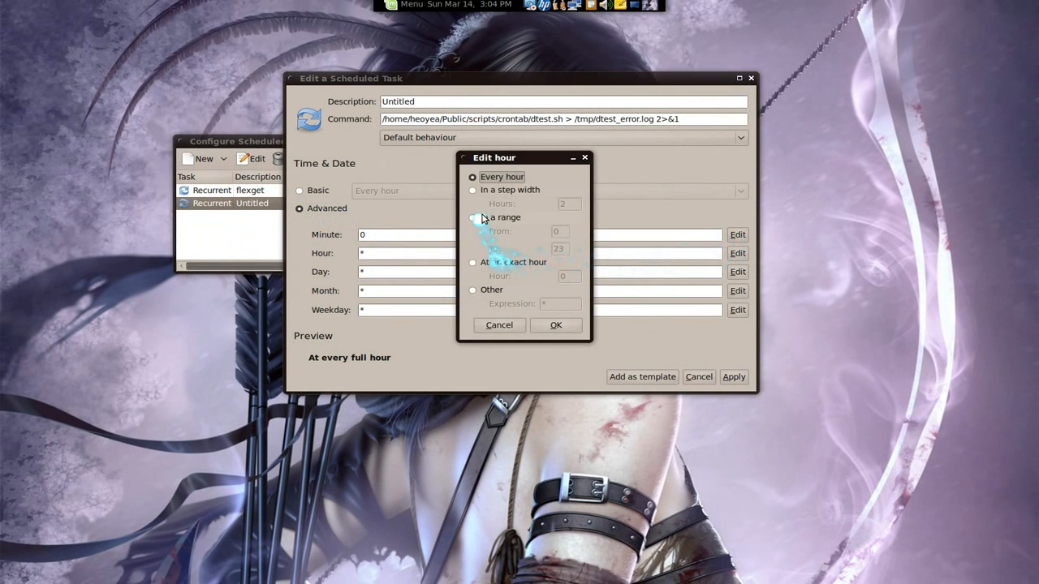
{"action": "left_click", "coordinate": [556, 324]}
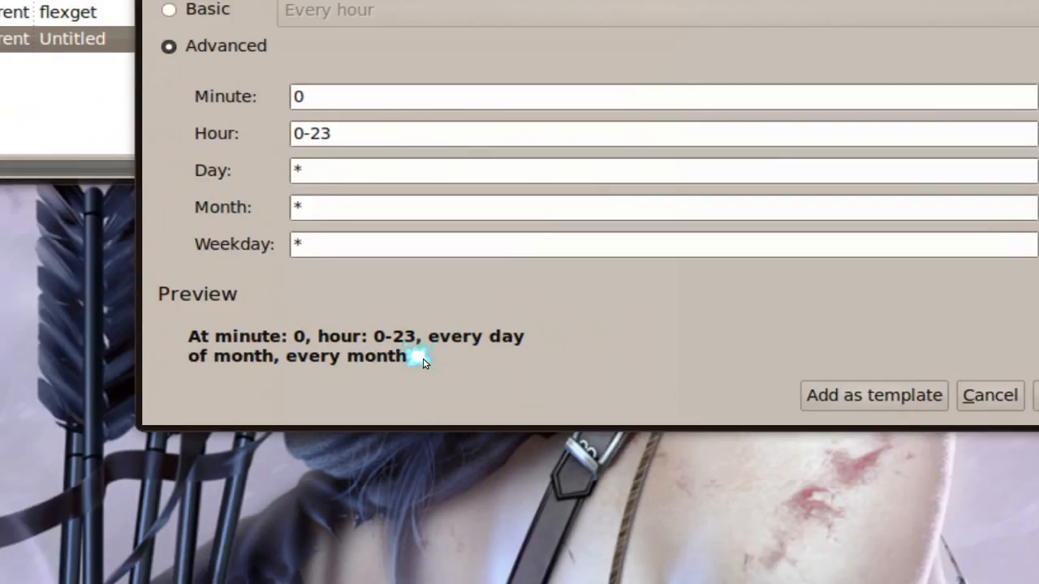
{"action": "left_click", "coordinate": [299, 192]}
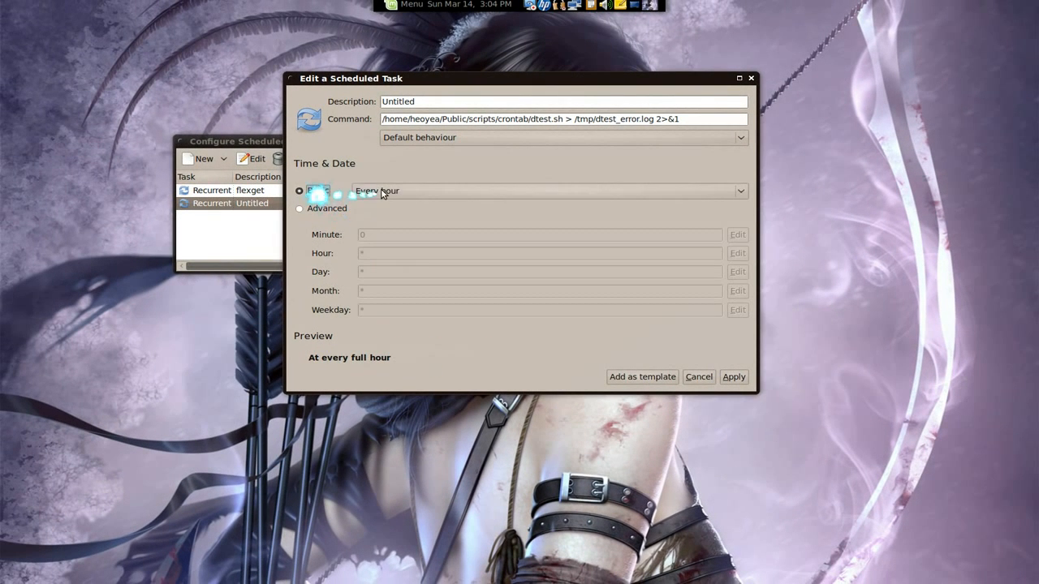
Set recurrence to Every minute and apply, accepting the working-directory warning
{"action": "left_click", "coordinate": [549, 191]}
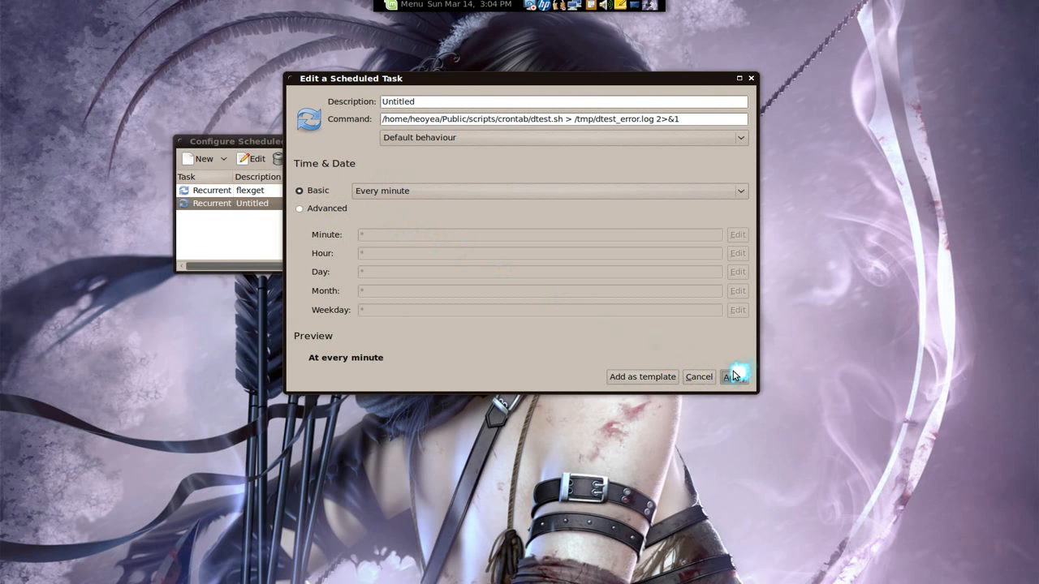
{"action": "left_click", "coordinate": [734, 377]}
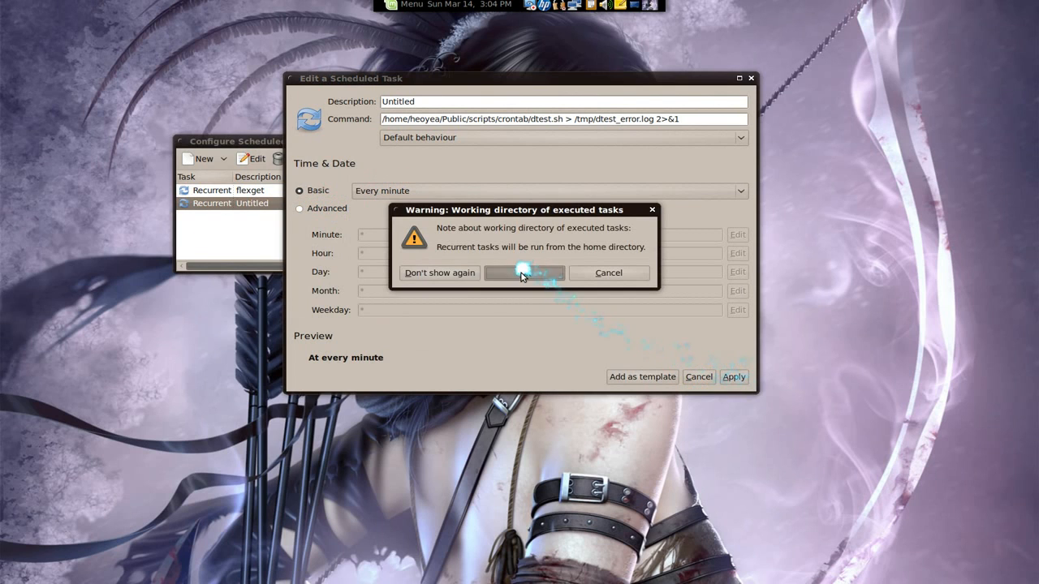
{"action": "left_click", "coordinate": [524, 272]}
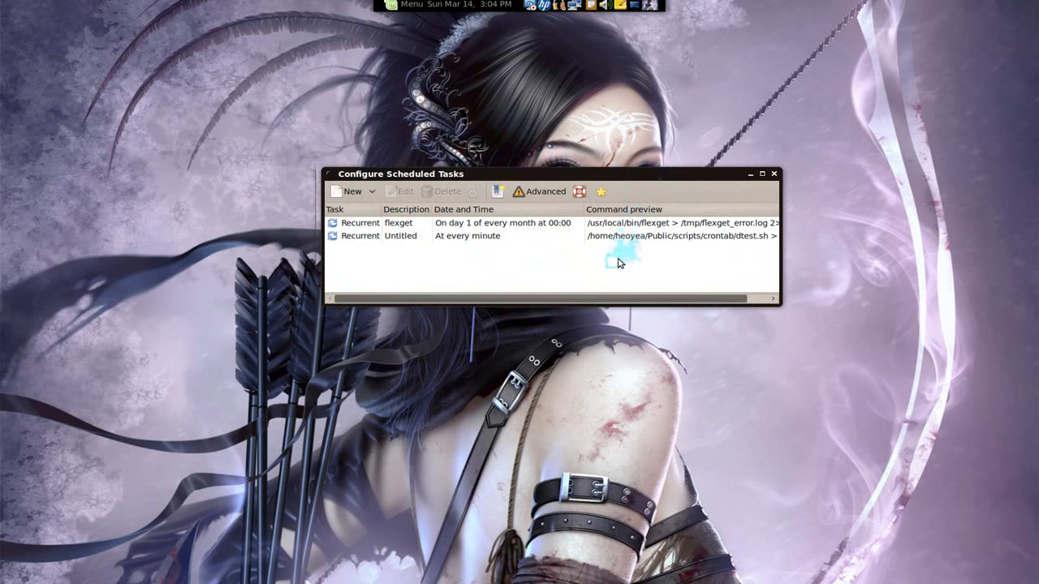
{"action": "mouse_move", "coordinate": [619, 263]}
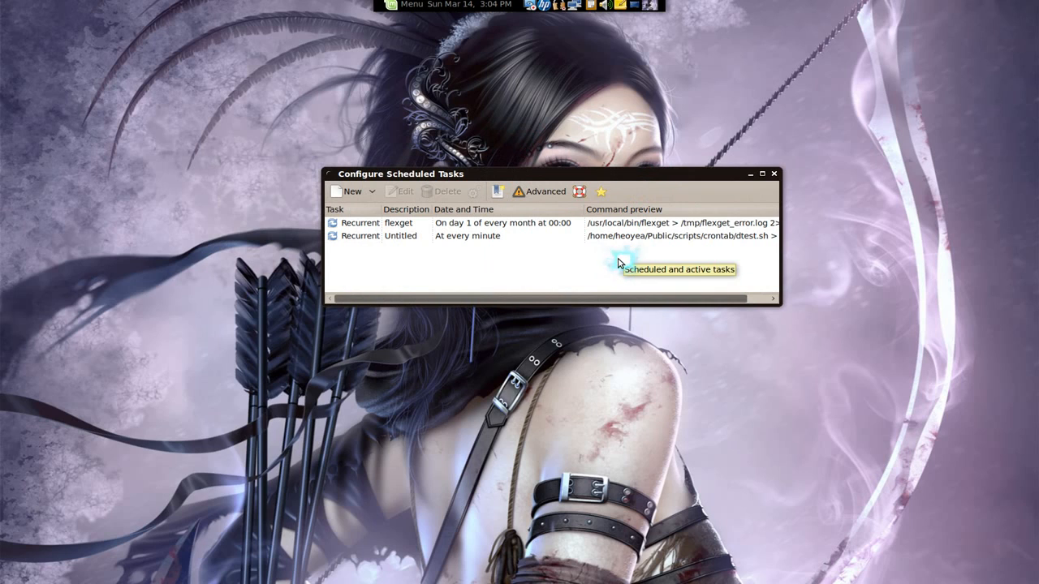
{"action": "mouse_move", "coordinate": [852, 144]}
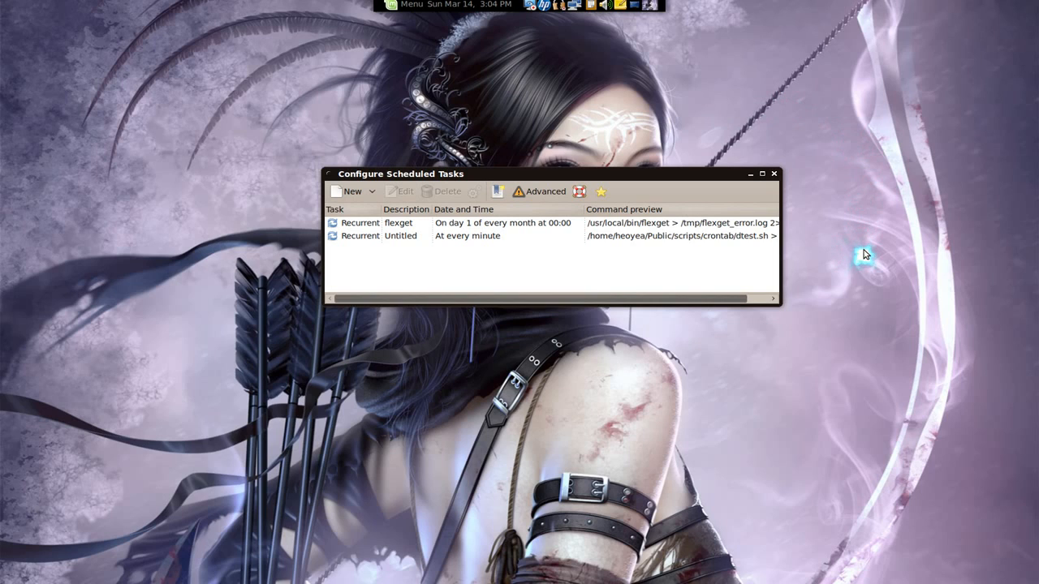
{"action": "mouse_move", "coordinate": [869, 251]}
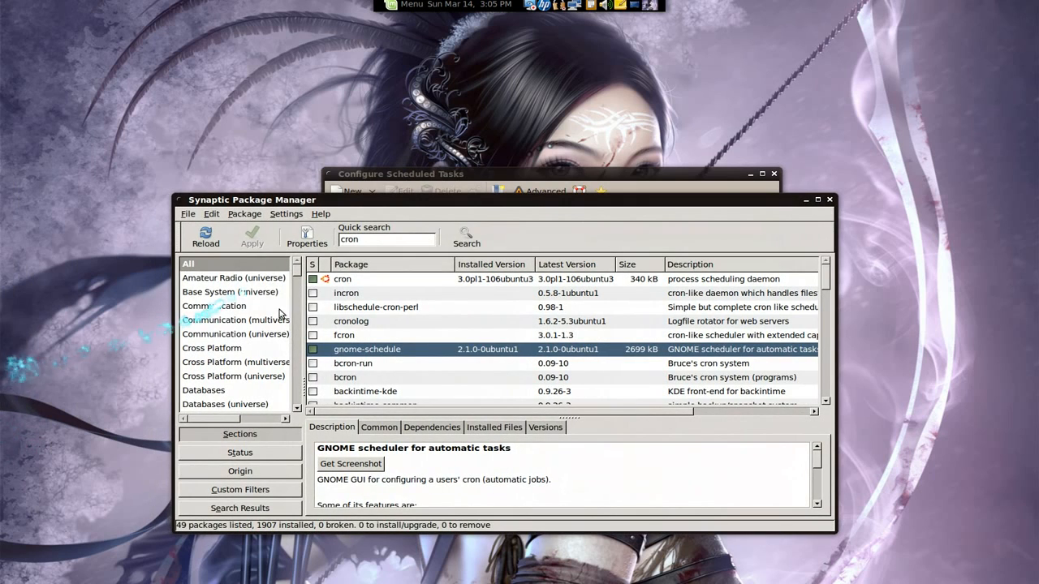
{"action": "mouse_move", "coordinate": [409, 353]}
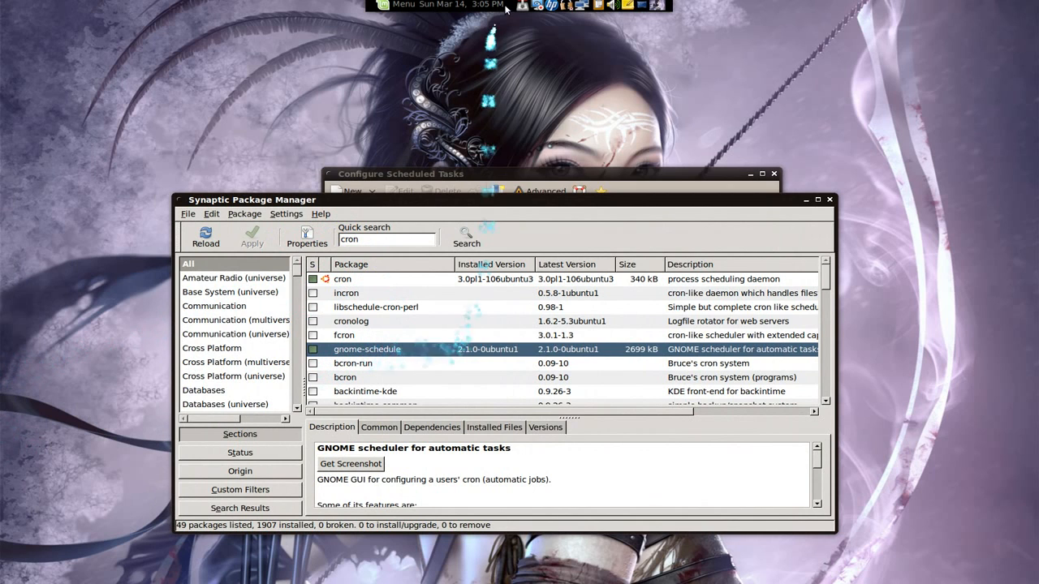
{"action": "mouse_move", "coordinate": [815, 212]}
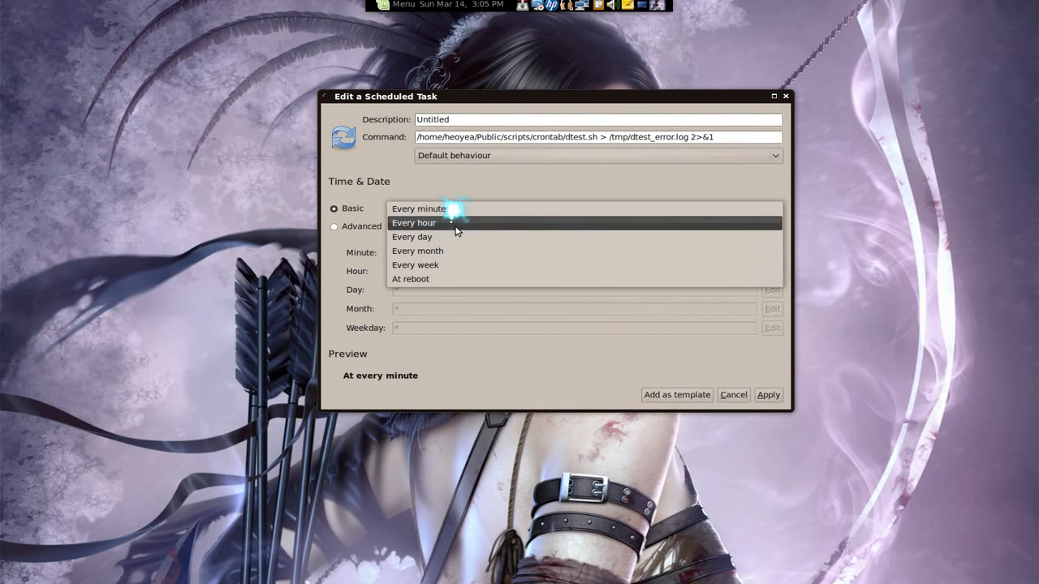
Set the Untitled task's recurrence to Every hour, apply it, and close the scheduler window
{"action": "left_click", "coordinate": [413, 222]}
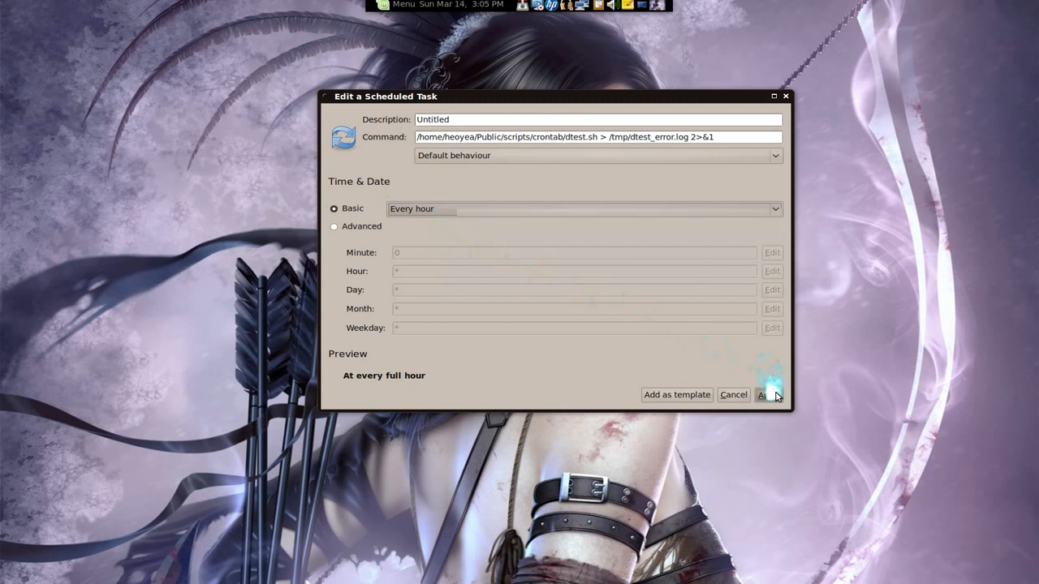
{"action": "left_click", "coordinate": [766, 395]}
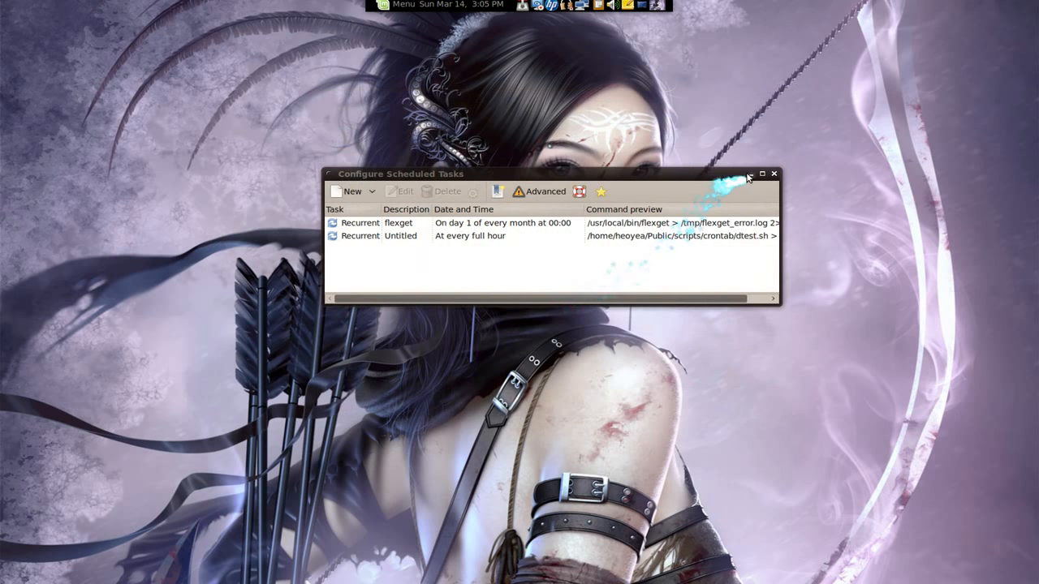
{"action": "left_click", "coordinate": [772, 174]}
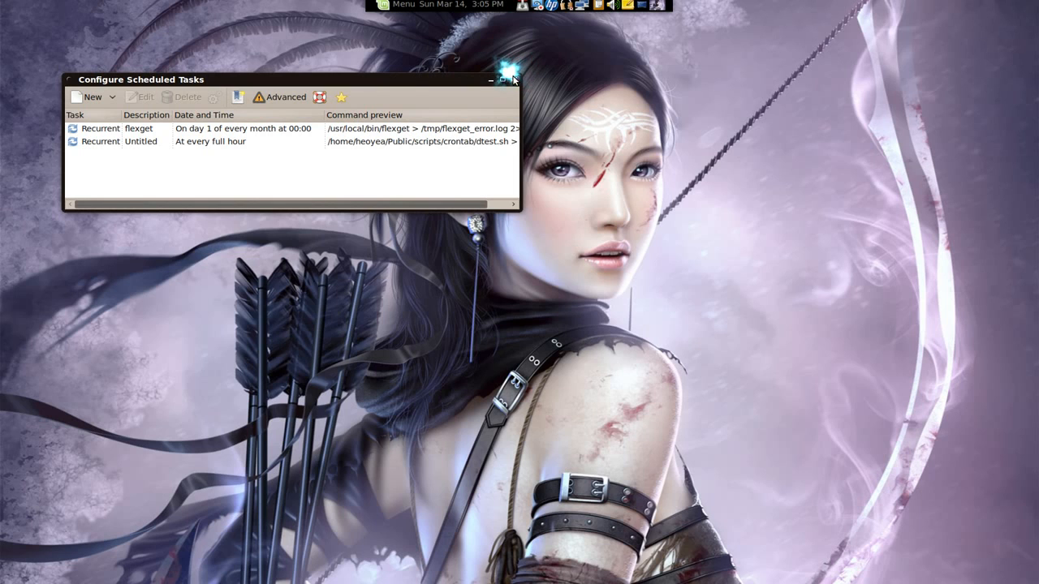
{"action": "left_click", "coordinate": [512, 80]}
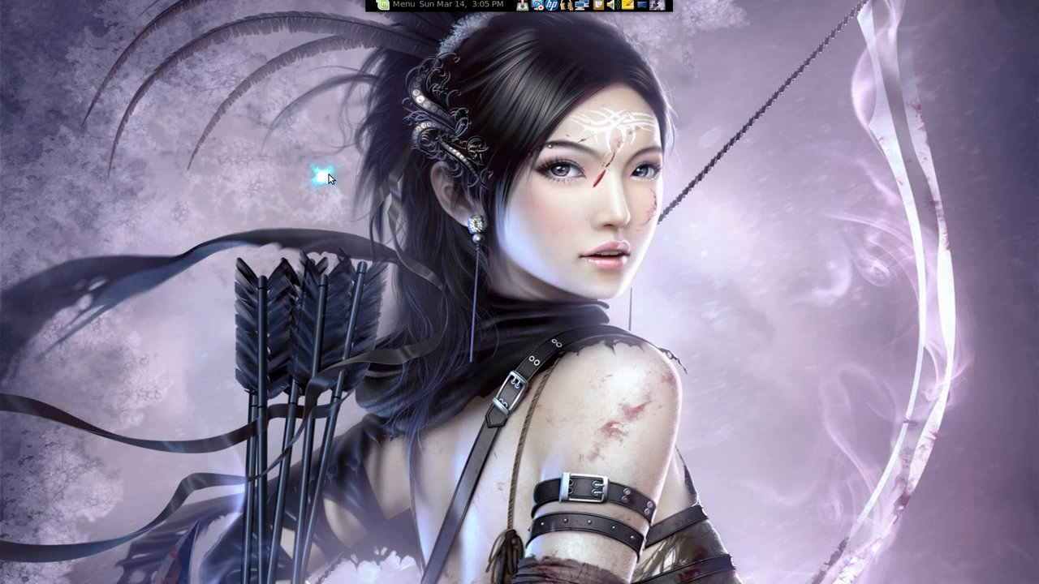
{"action": "mouse_move", "coordinate": [159, 367]}
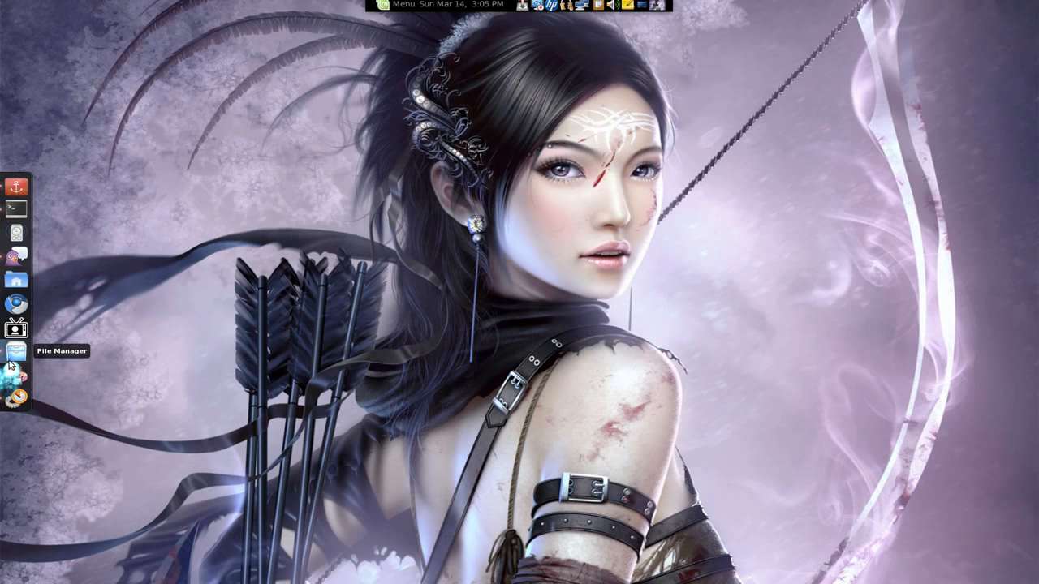
View dtest_error.log in /tmp for the new 15:05 entries, then close gedit and the File Browser
{"action": "left_click", "coordinate": [16, 350]}
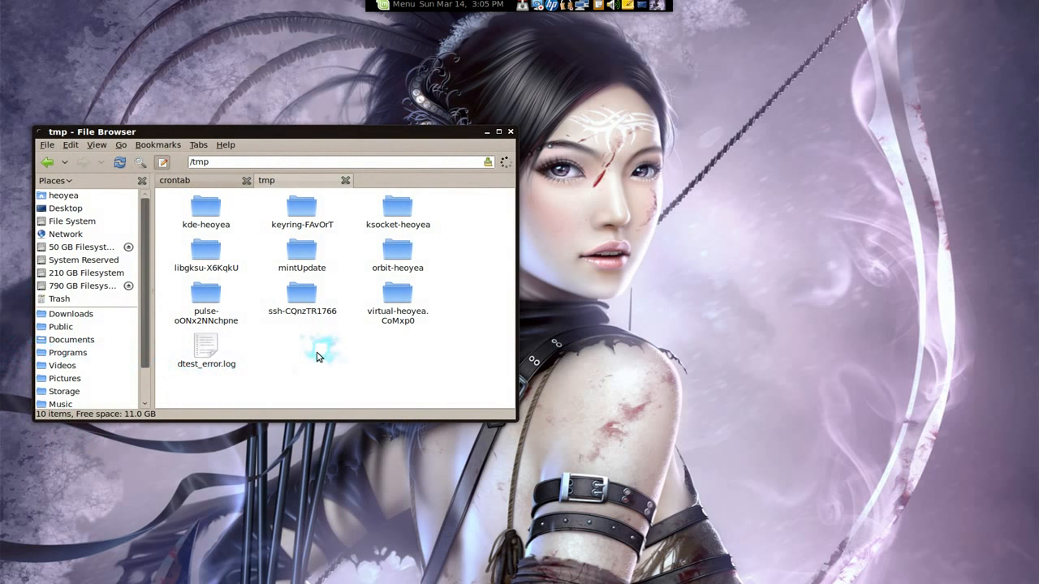
{"action": "left_click", "coordinate": [204, 344]}
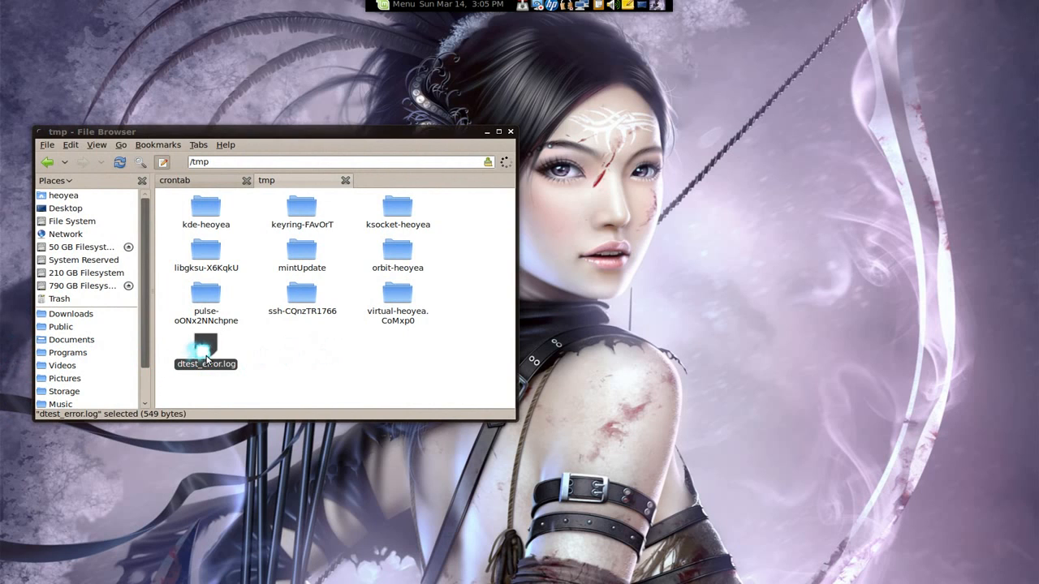
{"action": "double_click", "coordinate": [205, 340]}
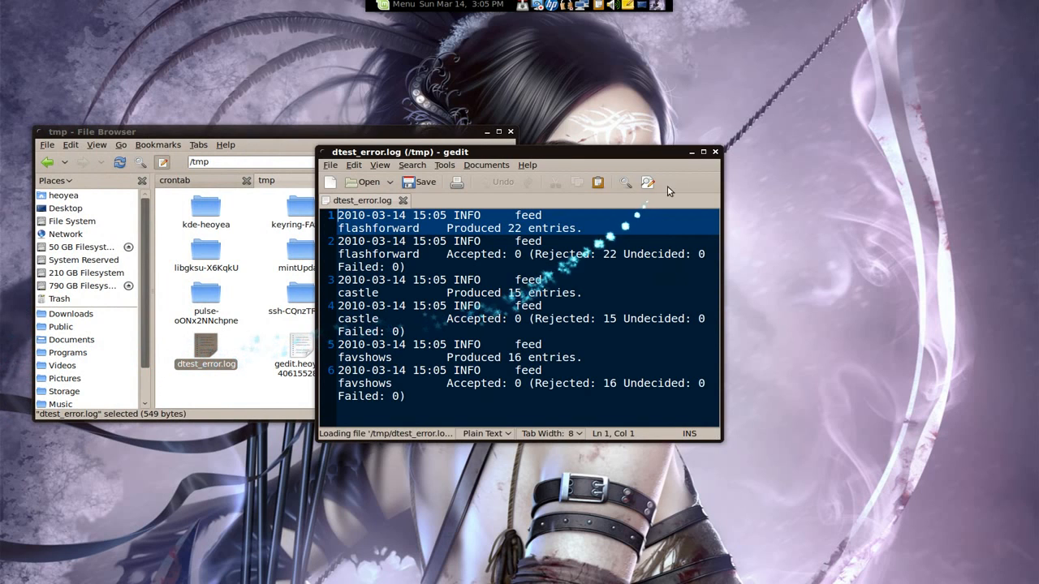
{"action": "mouse_move", "coordinate": [704, 153]}
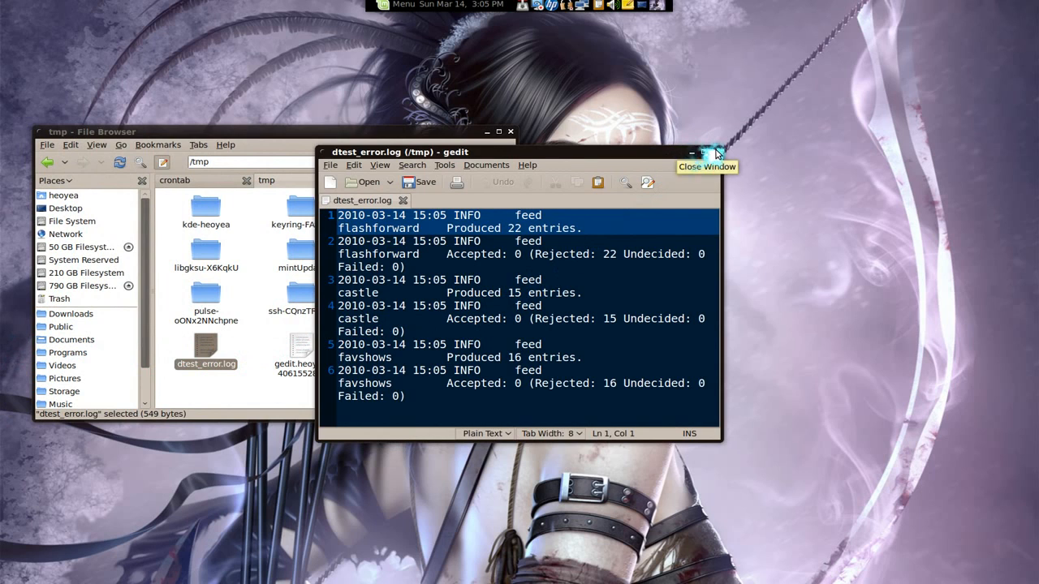
{"action": "left_click", "coordinate": [717, 153]}
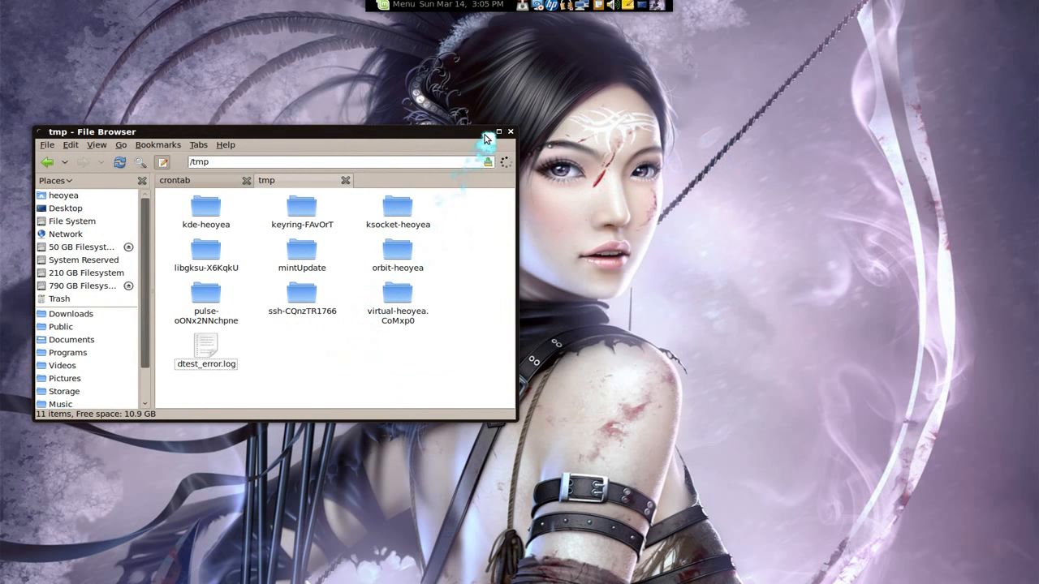
{"action": "left_click", "coordinate": [510, 130]}
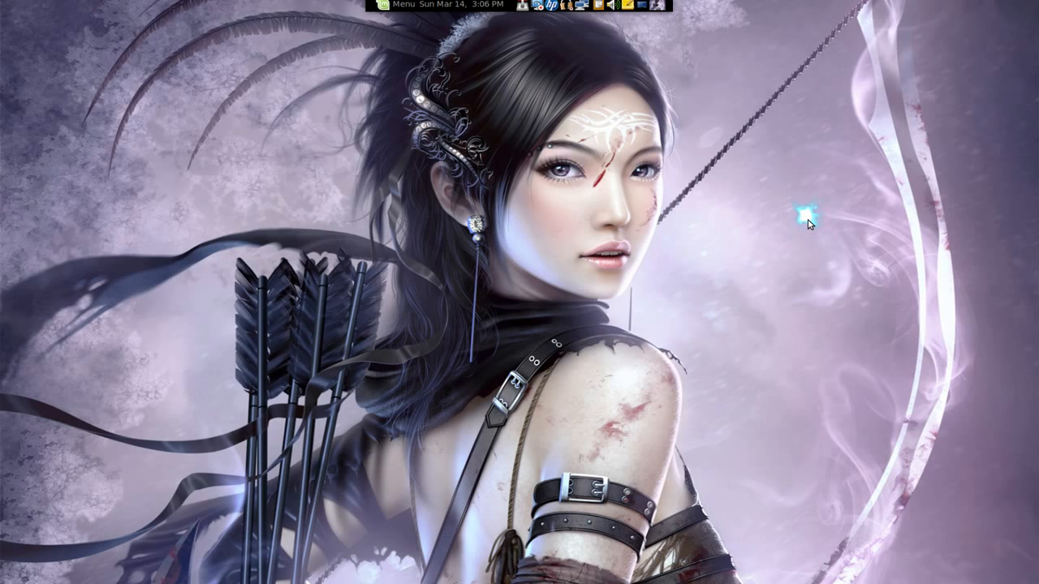
{"action": "mouse_move", "coordinate": [698, 80]}
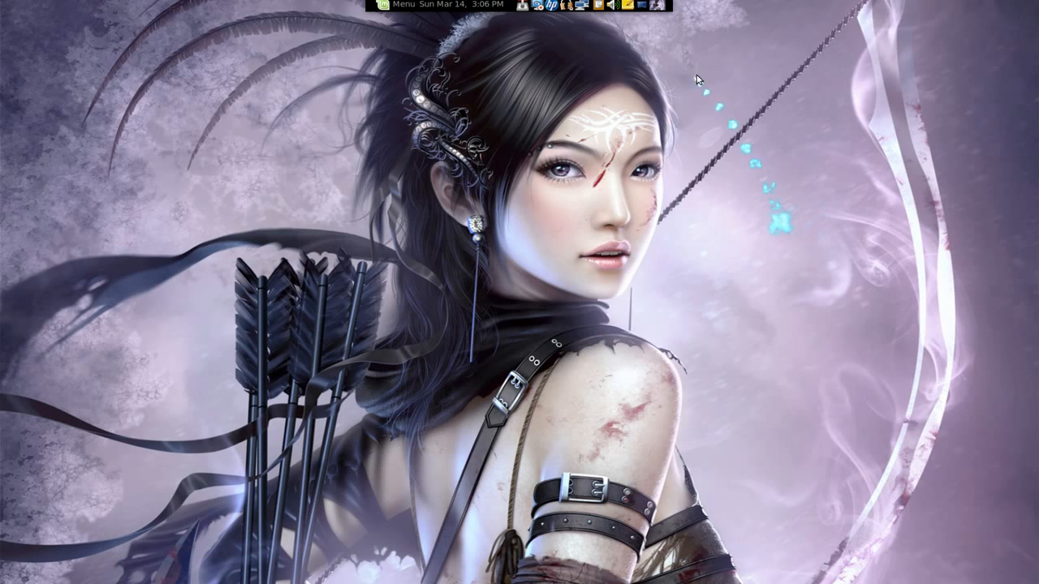